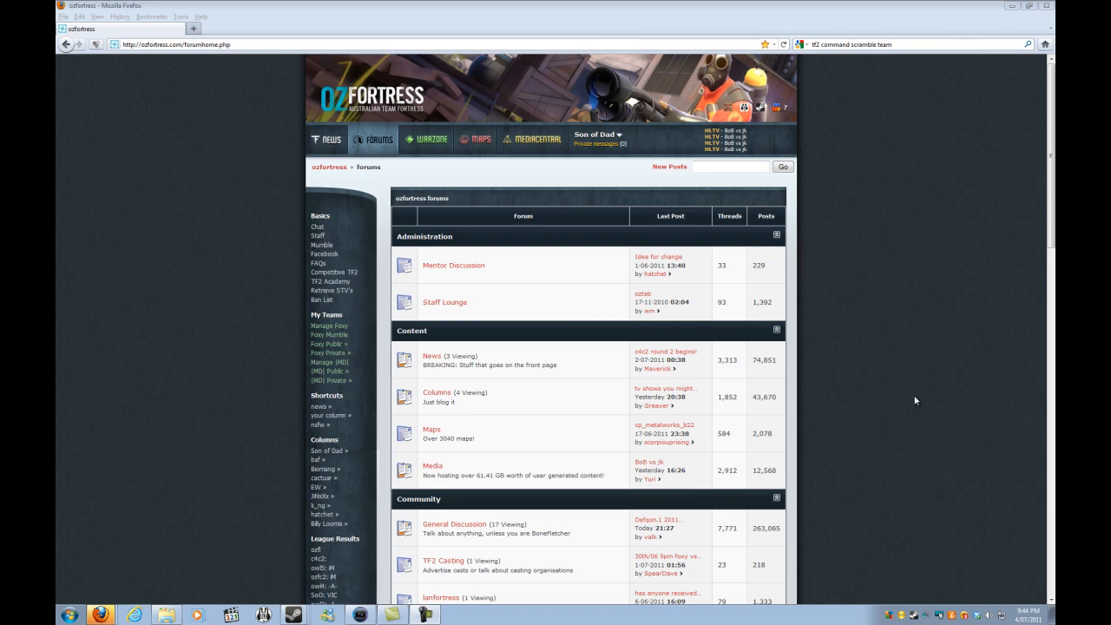
mouse_move(453, 524)
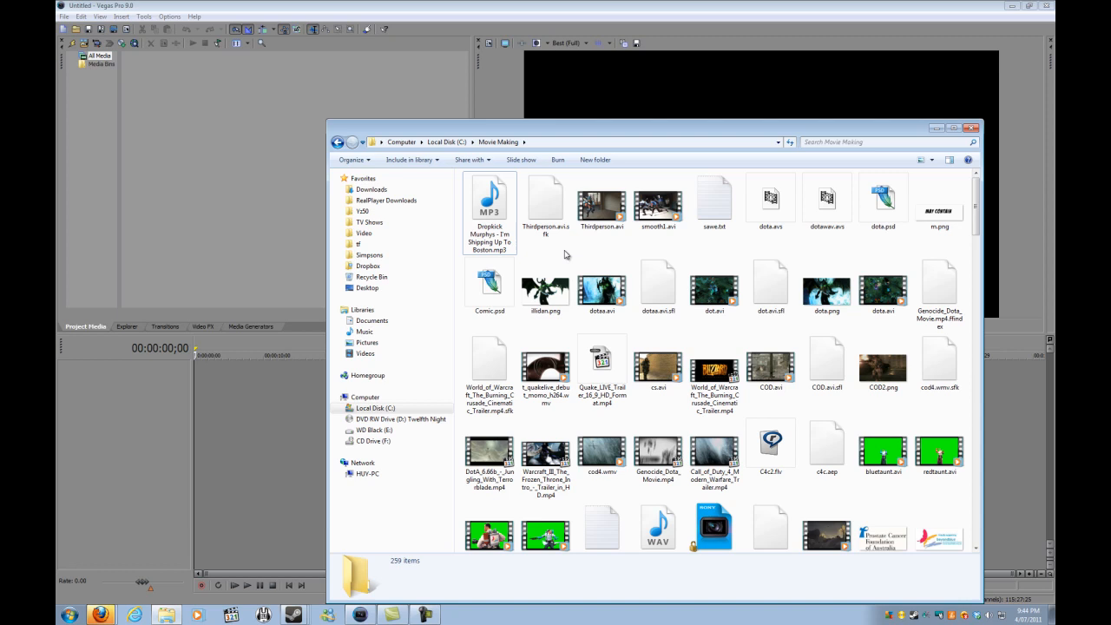
Scroll through the Movie Making folder to reach the Theyleon.avi clip and its details
scroll("down", 3)
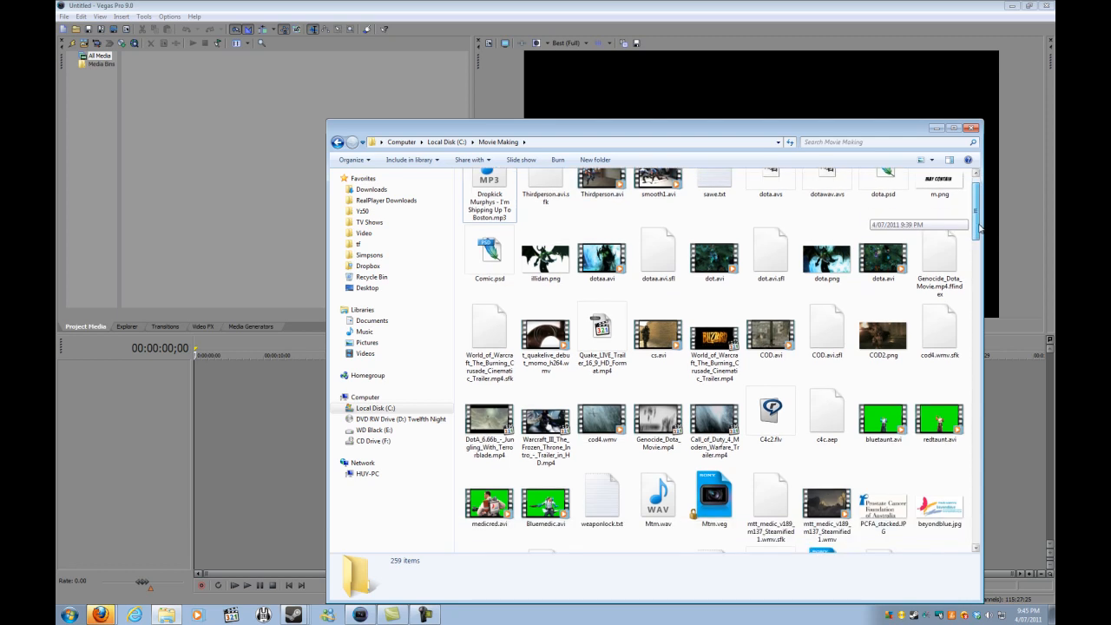
scroll("down", 3)
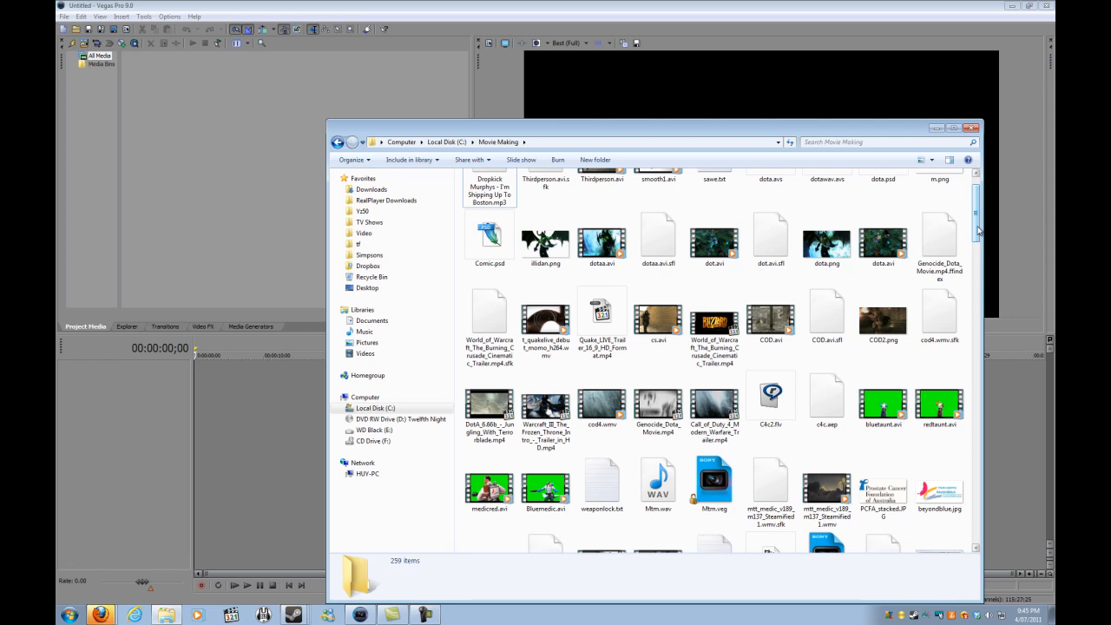
scroll("down", 3)
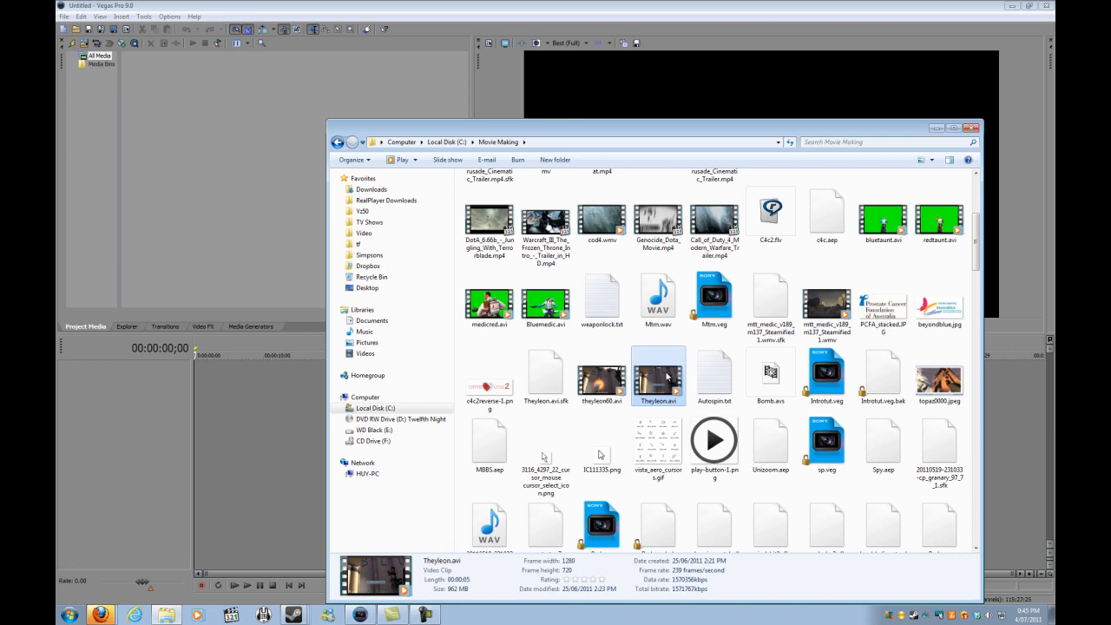
mouse_move(668, 377)
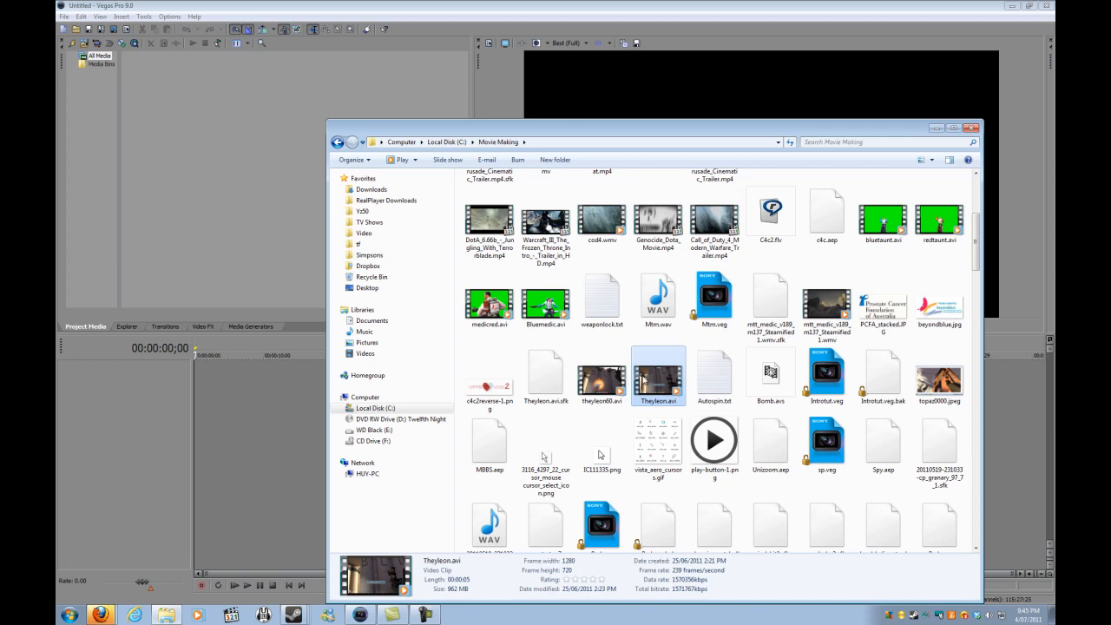
mouse_move(278, 220)
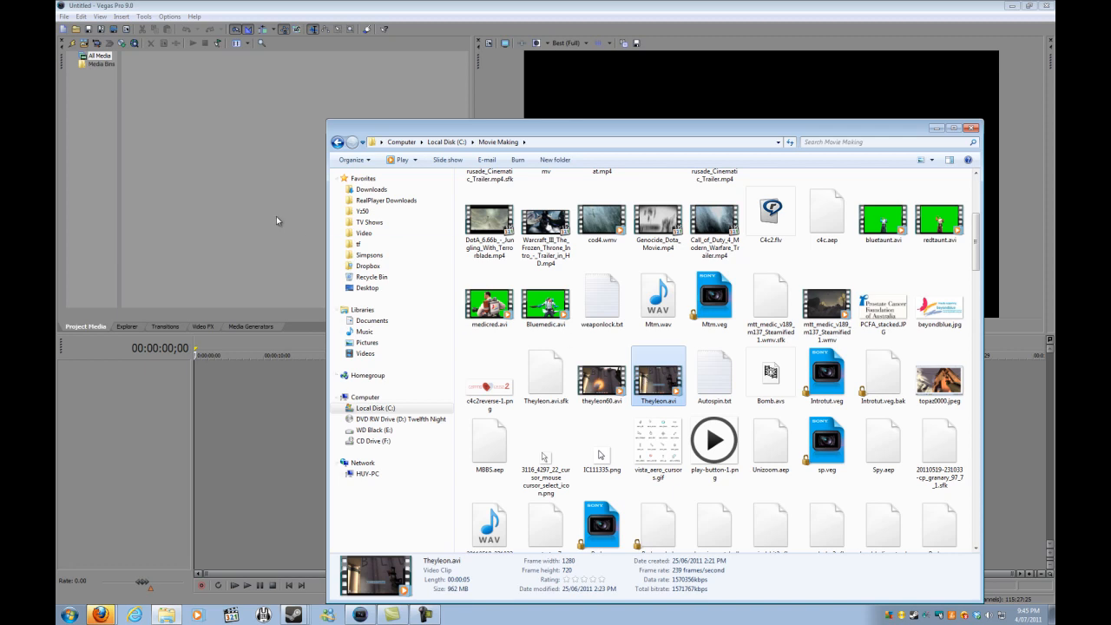
mouse_move(222, 192)
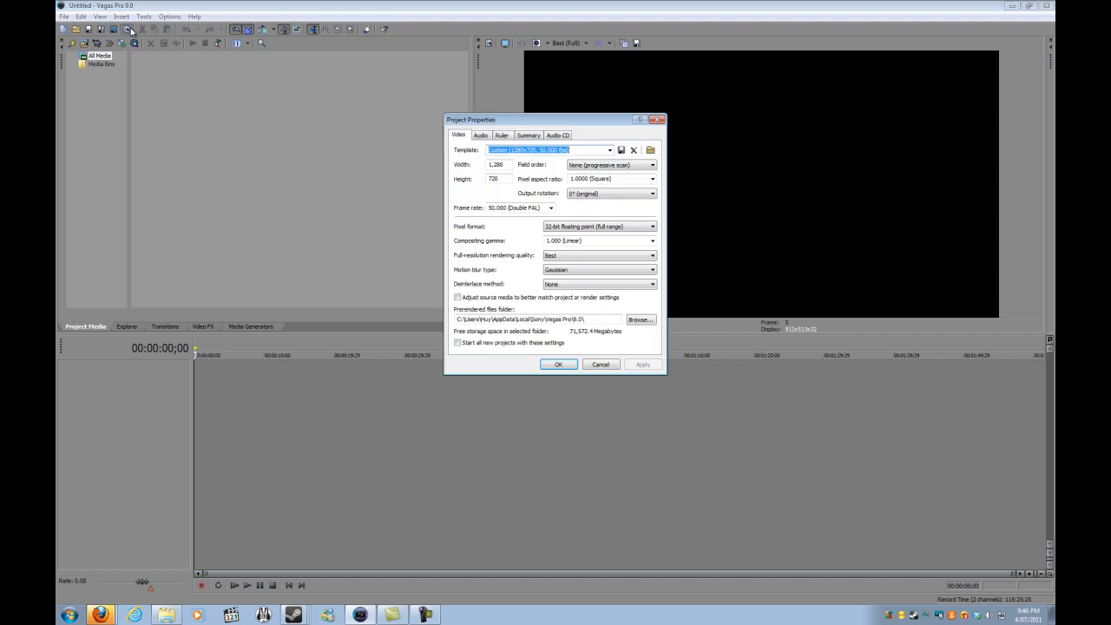
mouse_move(294, 208)
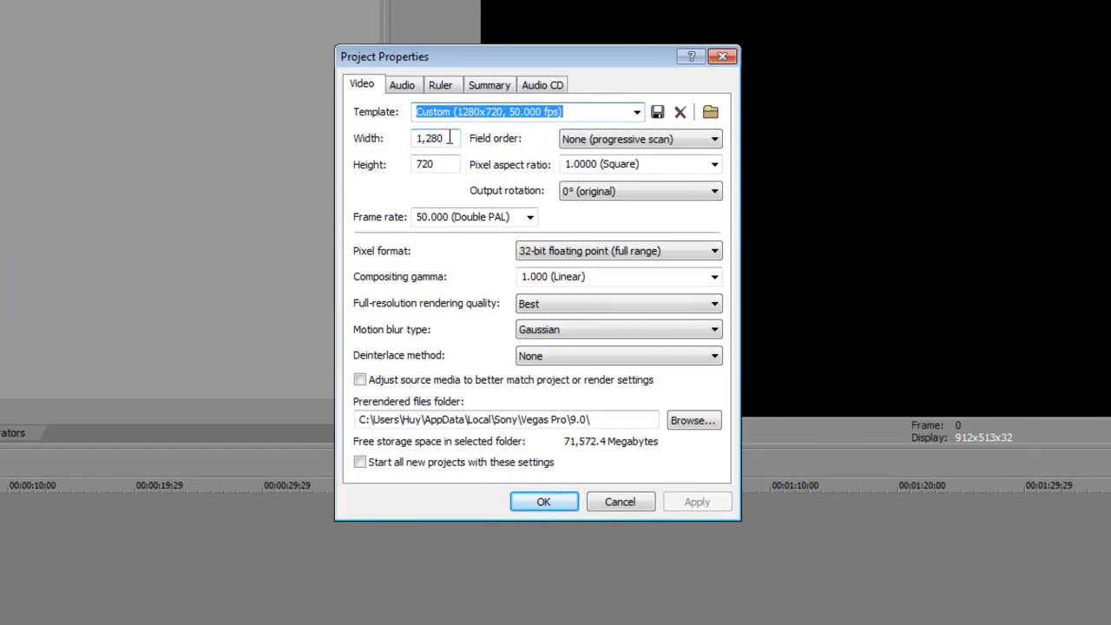
Set the project frame rate to 29.970 (NTSC), keeping the 1280×720 frame size
left_click(434, 163)
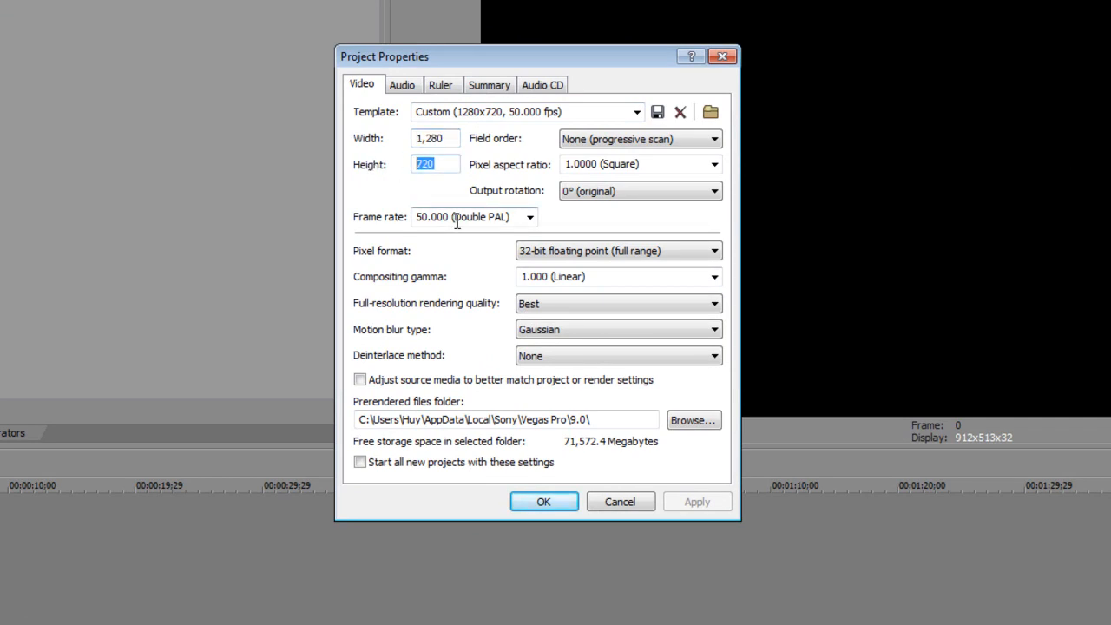
left_click(529, 217)
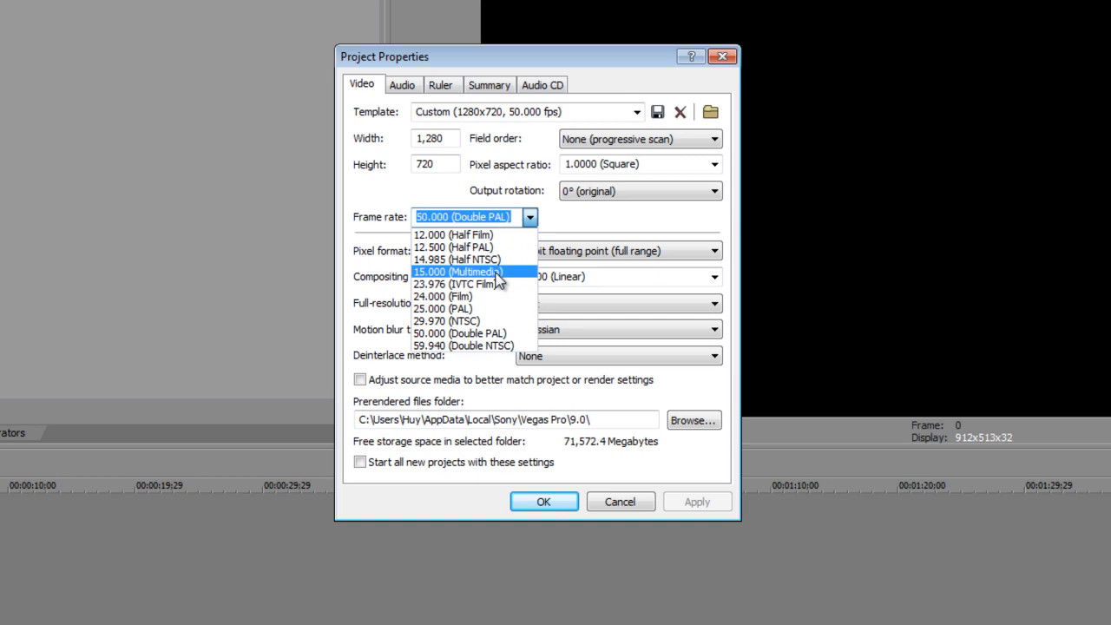
mouse_move(454, 284)
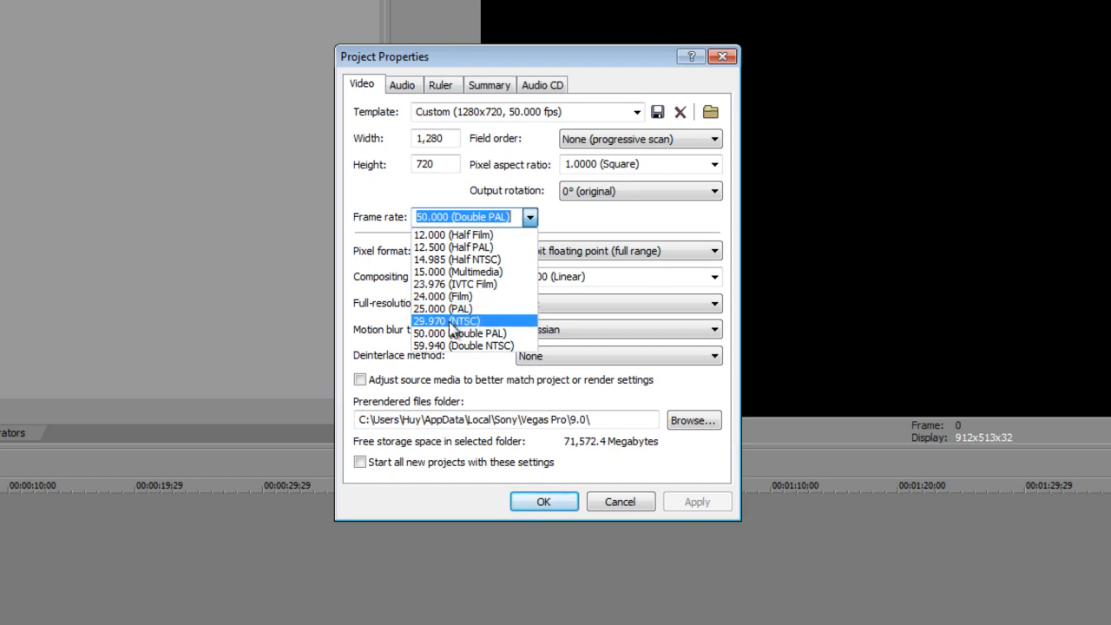
mouse_move(461, 346)
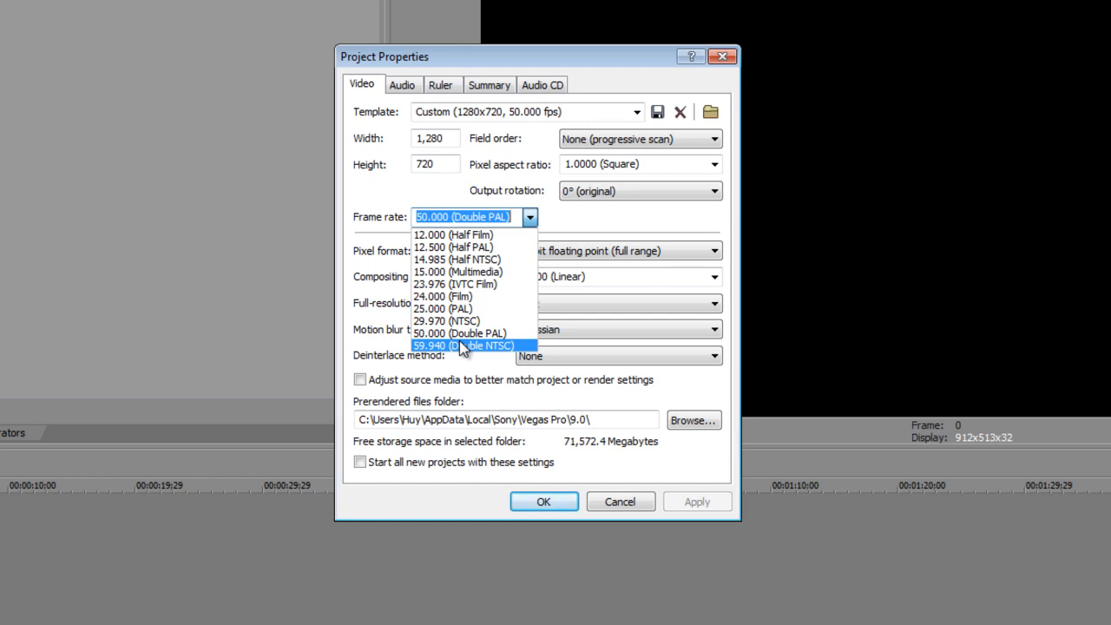
left_click(445, 319)
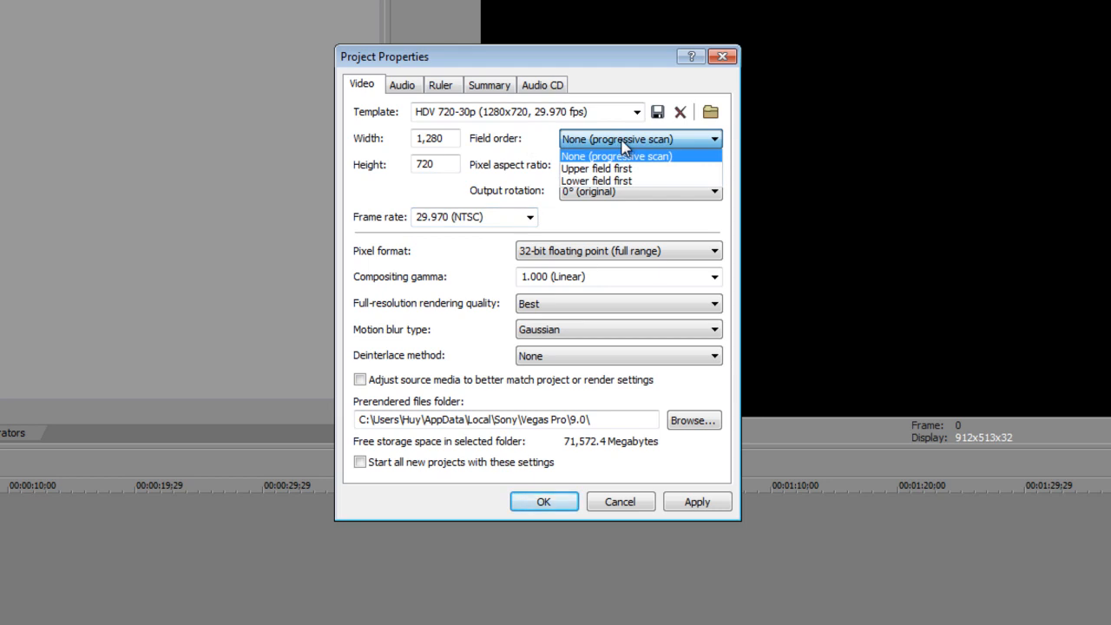
left_click(616, 156)
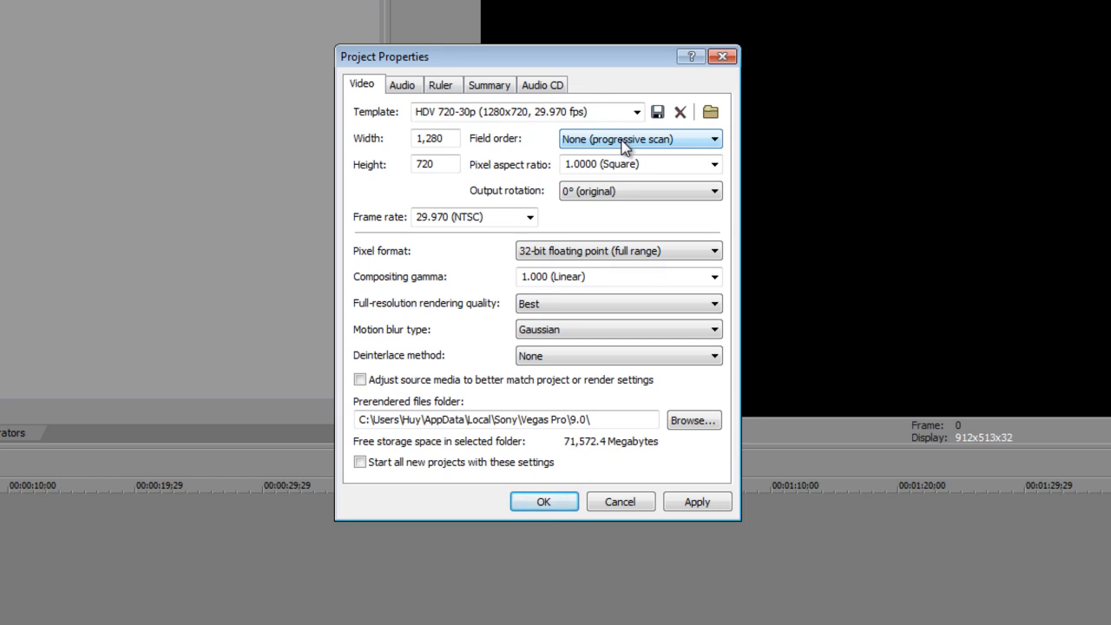
mouse_move(654, 125)
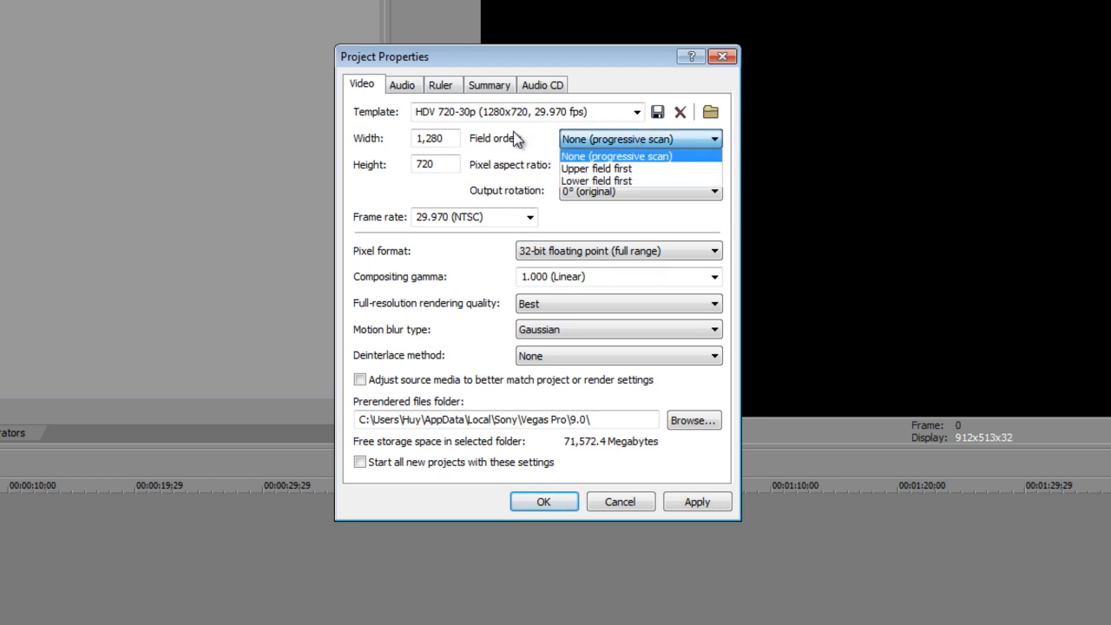
mouse_move(524, 142)
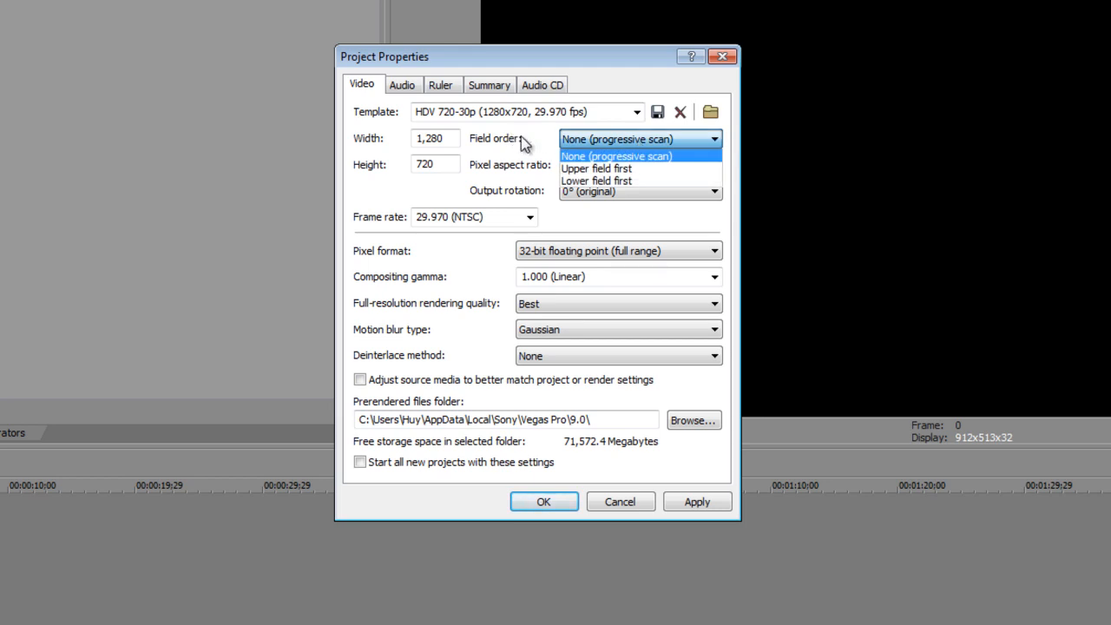
mouse_move(531, 142)
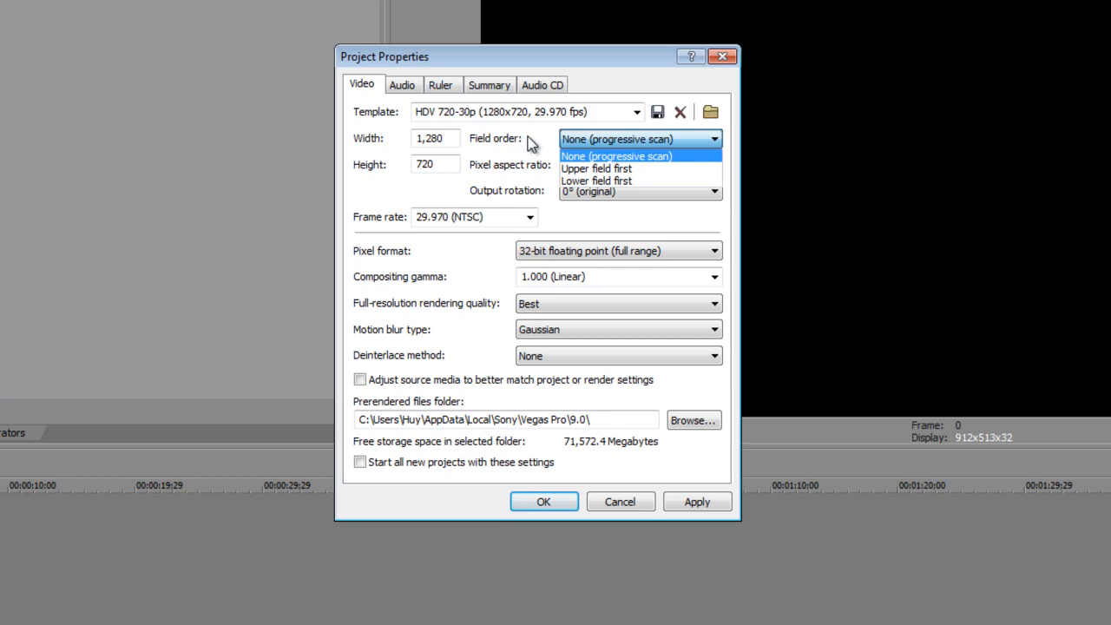
mouse_move(87, 432)
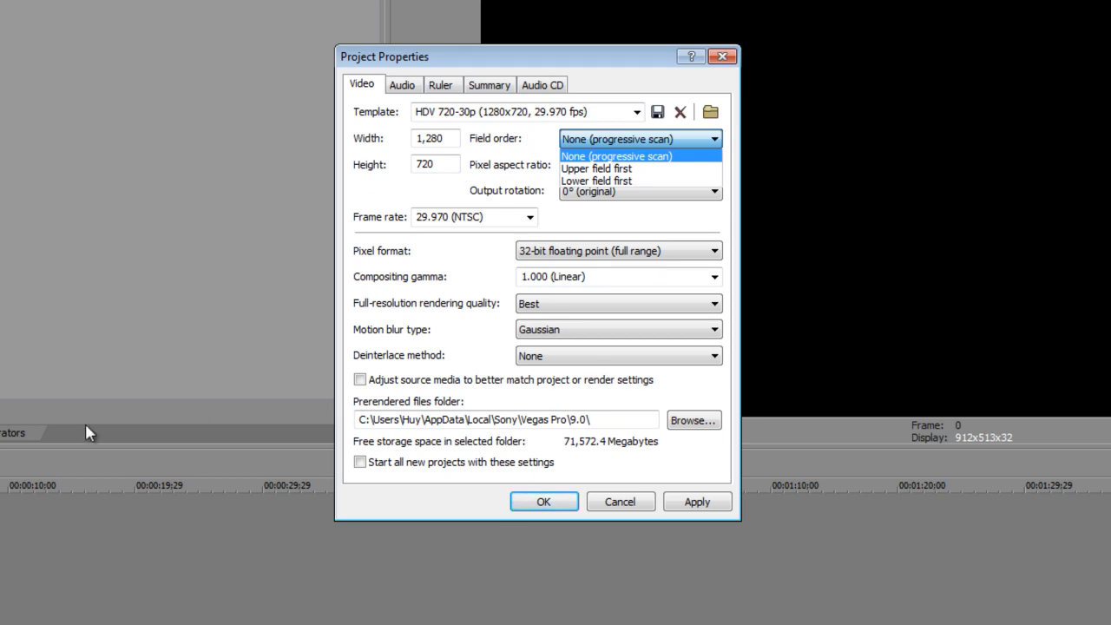
mouse_move(597, 168)
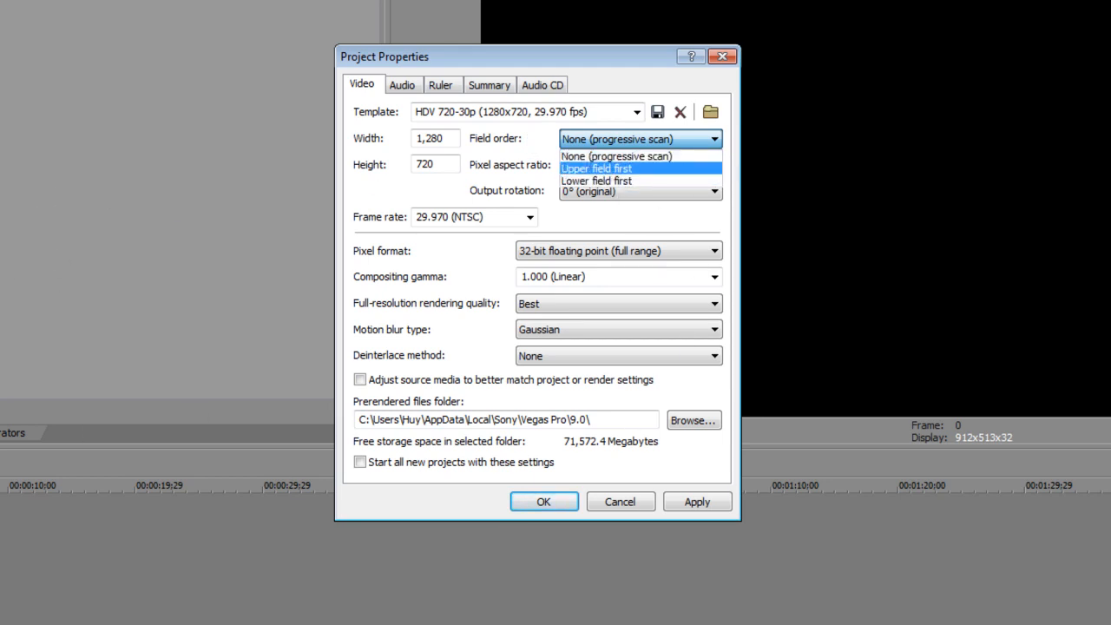
mouse_move(63, 419)
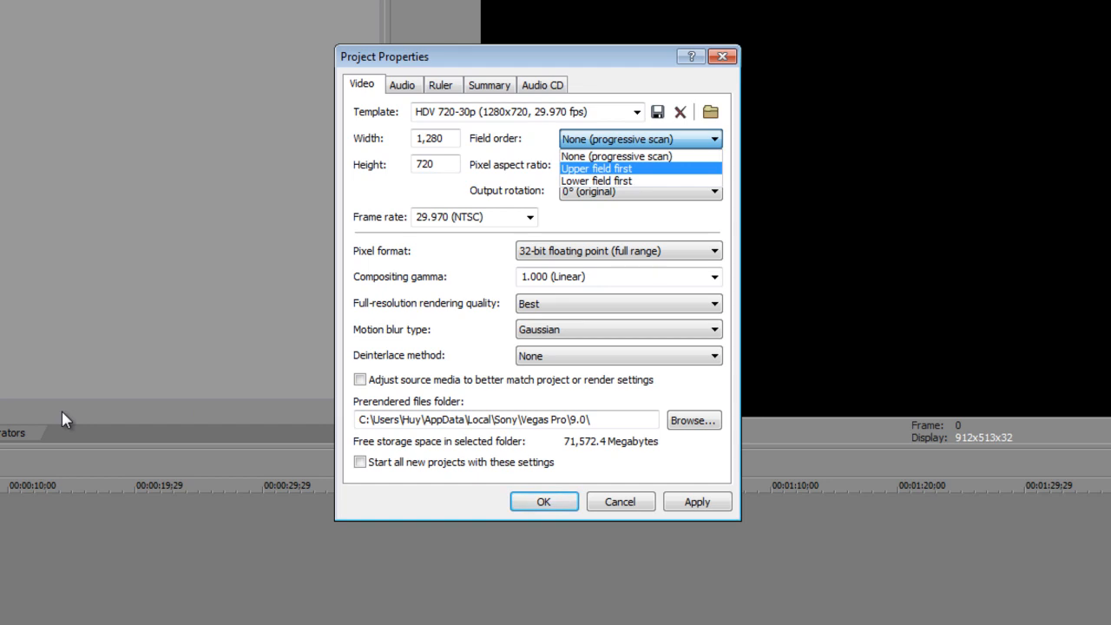
mouse_move(529, 246)
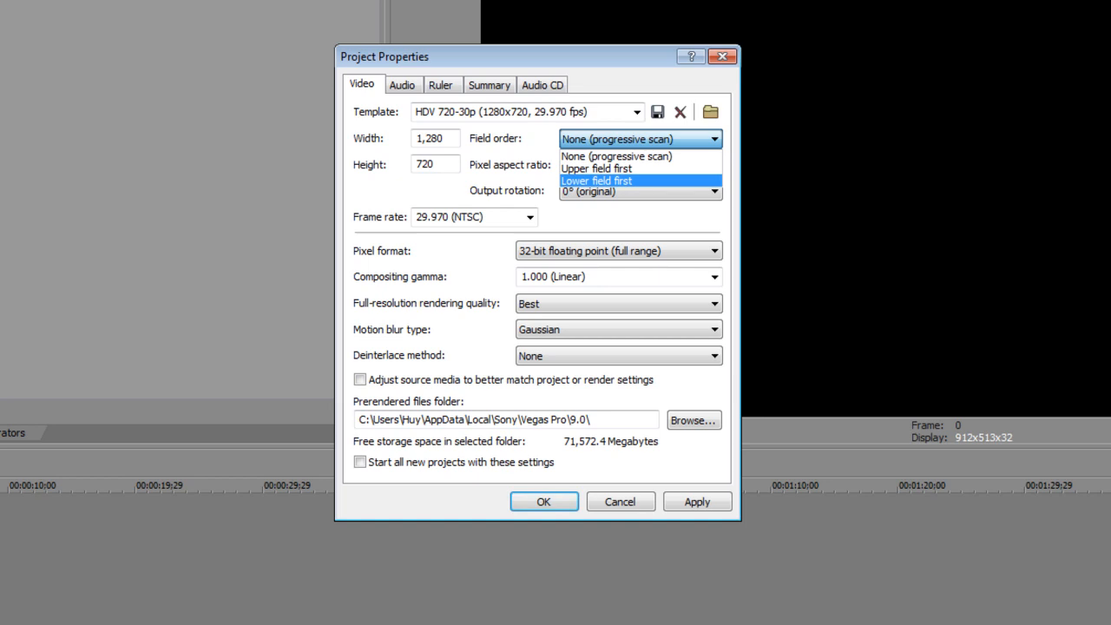
left_click(614, 156)
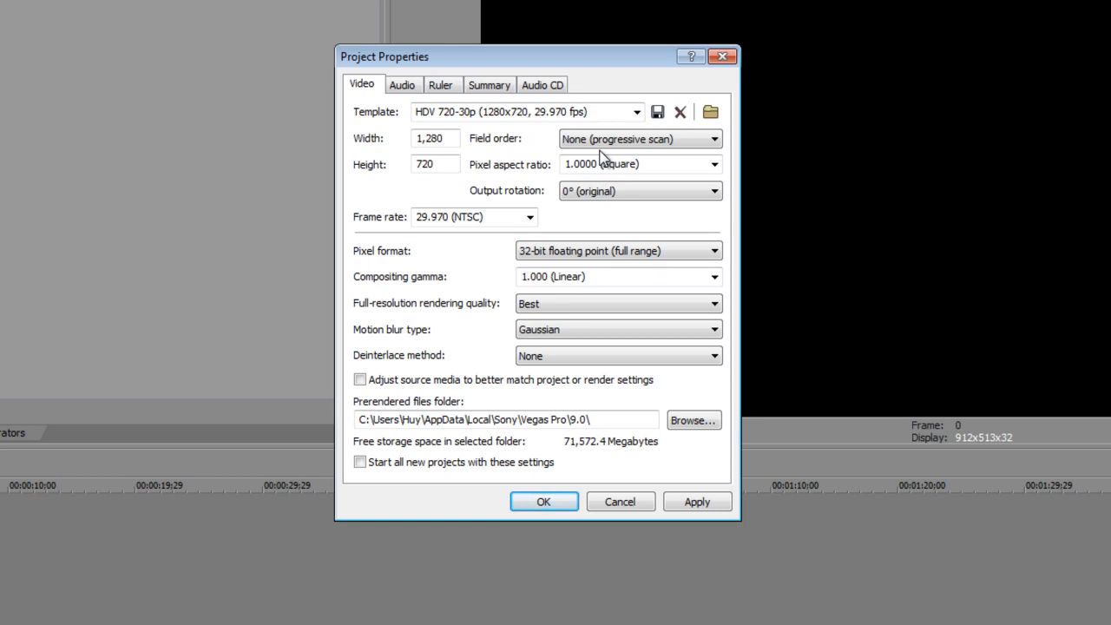
Keep the square pixel aspect ratio and review the rendering quality and motion blur choices
left_click(715, 163)
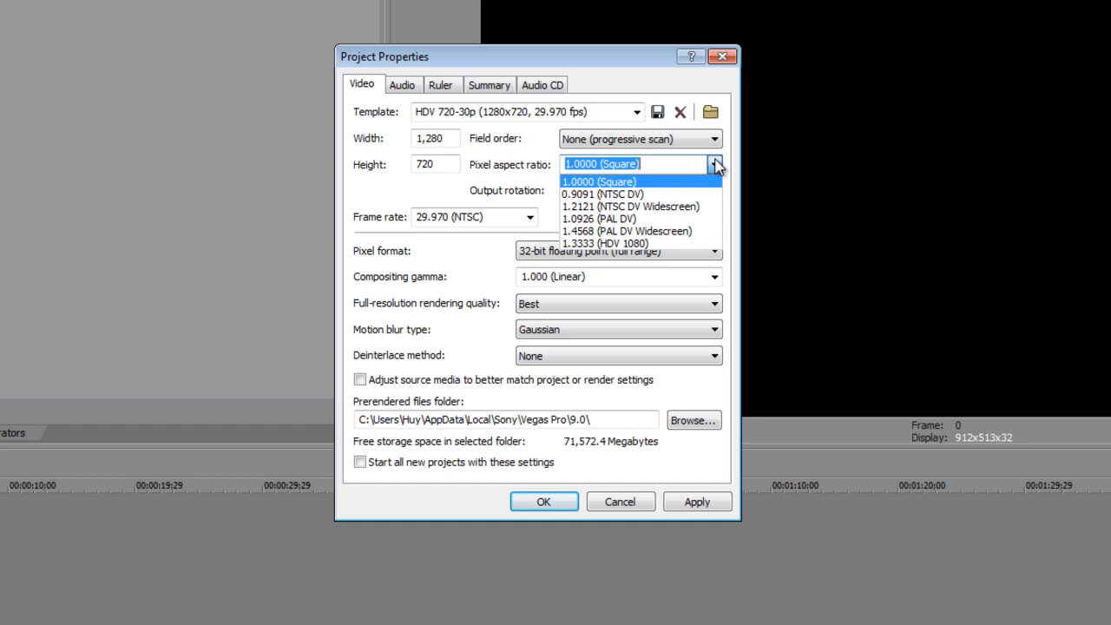
left_click(601, 180)
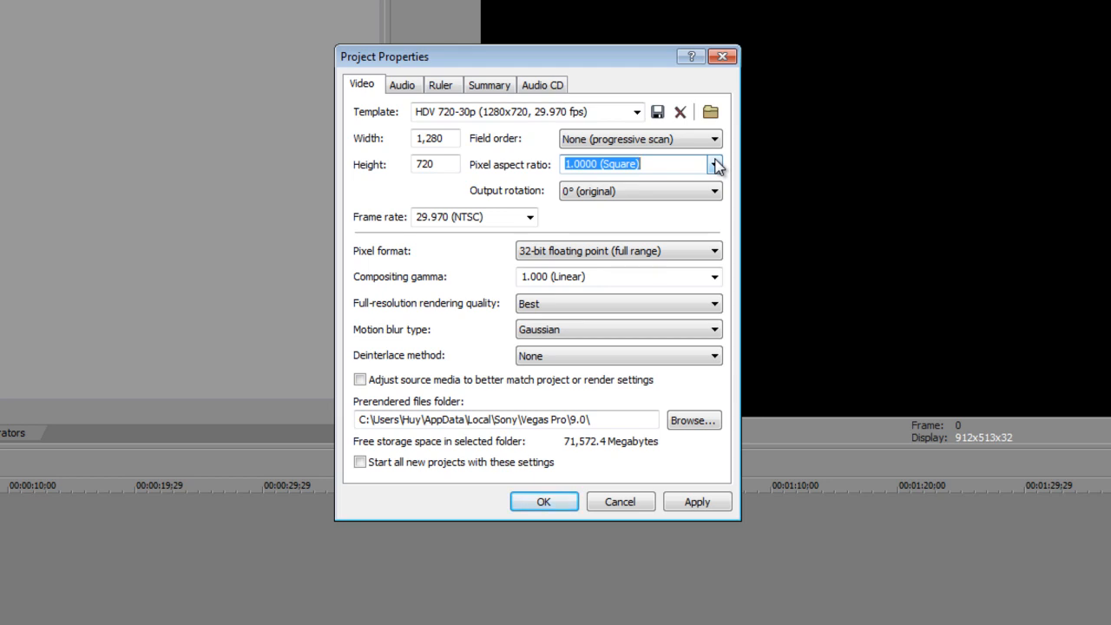
left_click(712, 191)
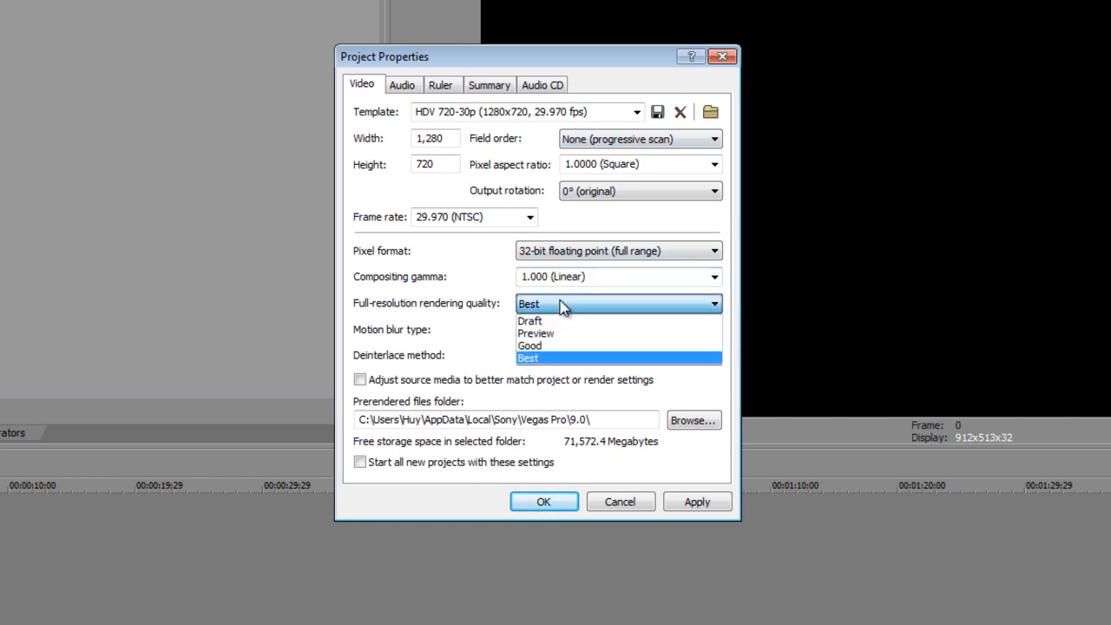
left_click(528, 358)
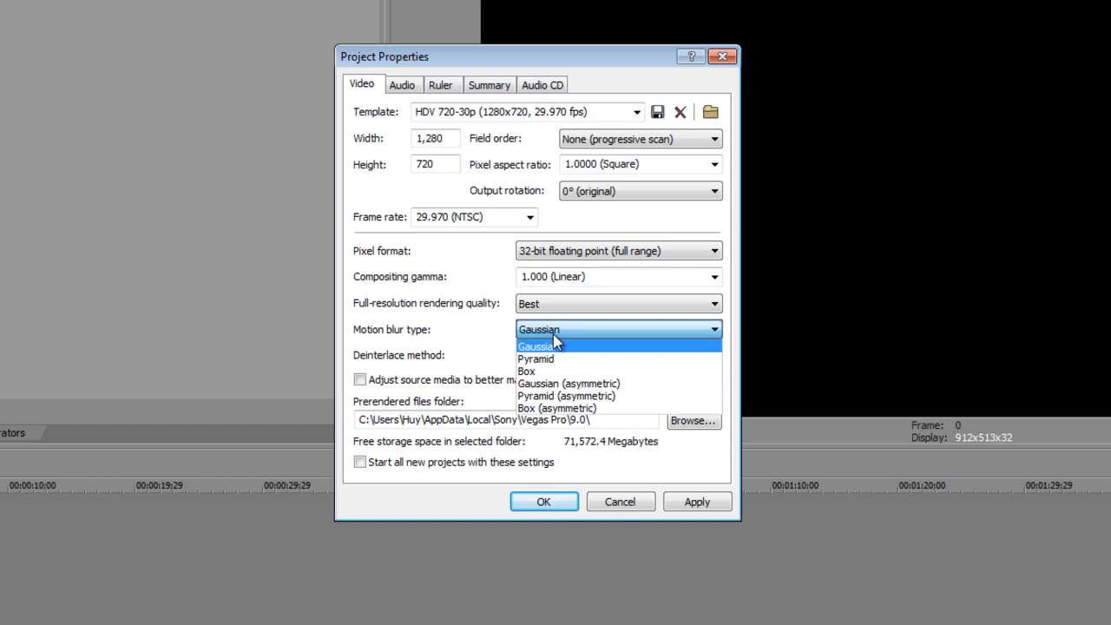
Set the deinterlace method to None and make these settings the default for new projects
left_click(538, 345)
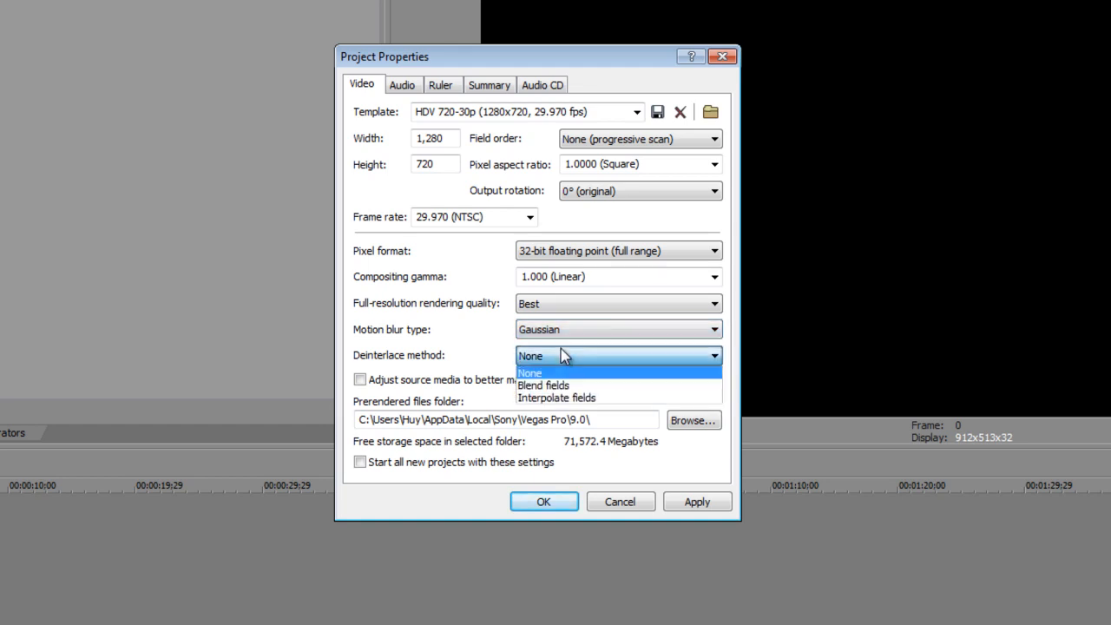
mouse_move(535, 358)
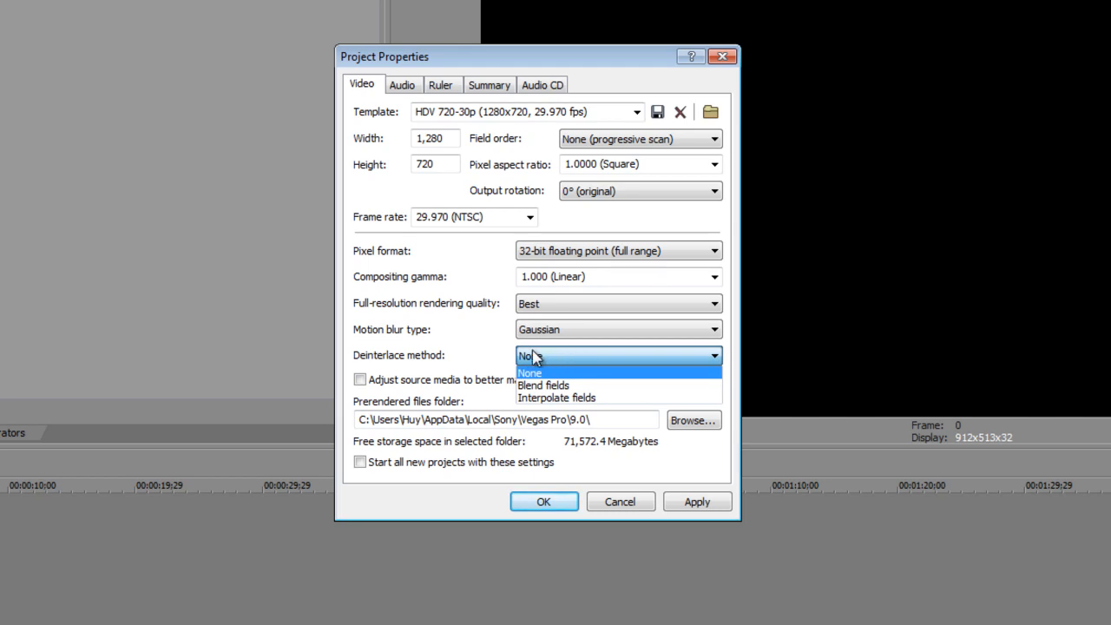
left_click(527, 371)
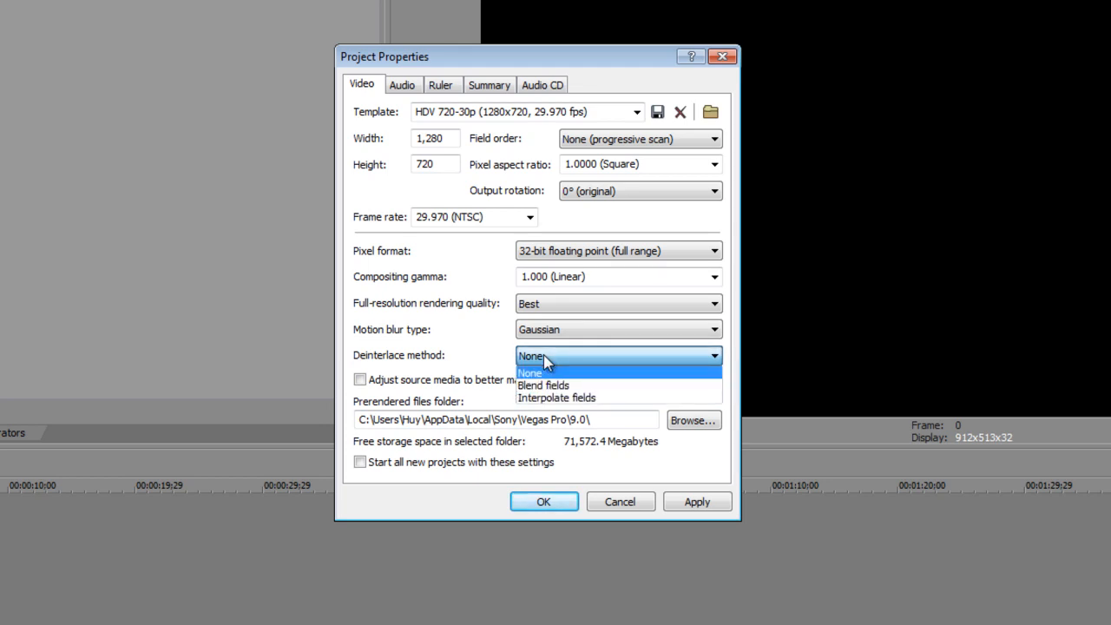
left_click(531, 355)
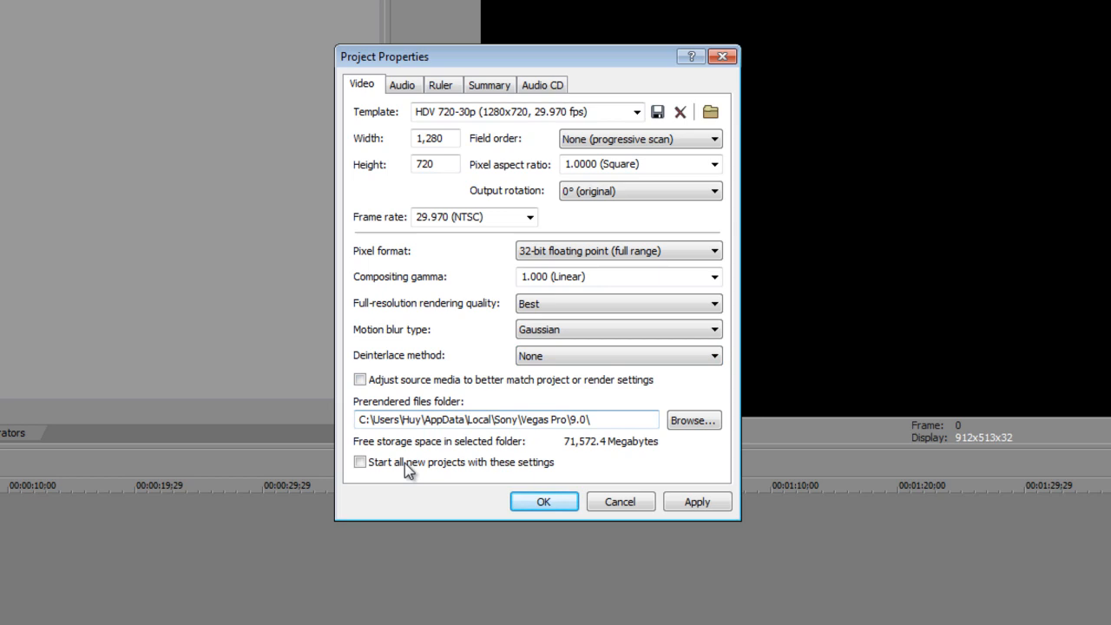
left_click(359, 461)
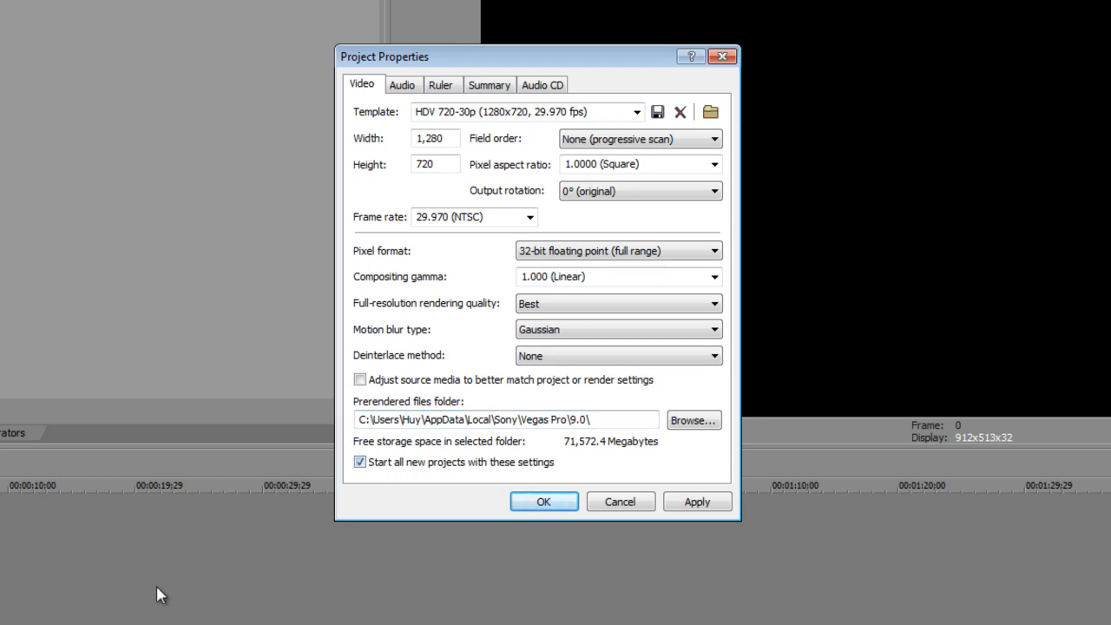
mouse_move(403, 84)
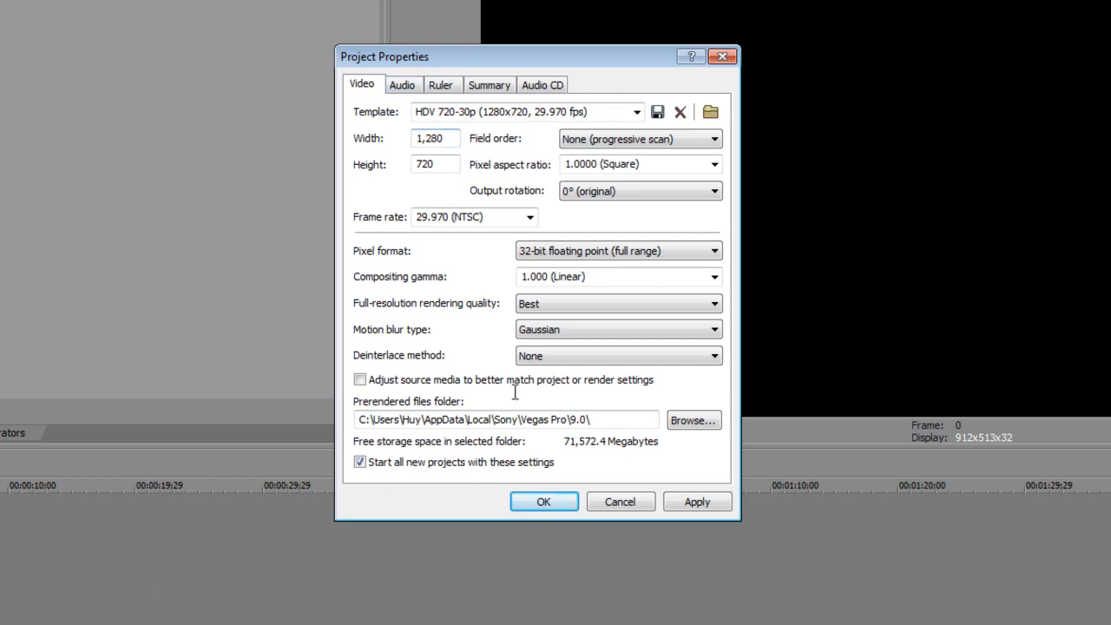
Review the Audio and Ruler settings, then confirm the project properties
left_click(402, 84)
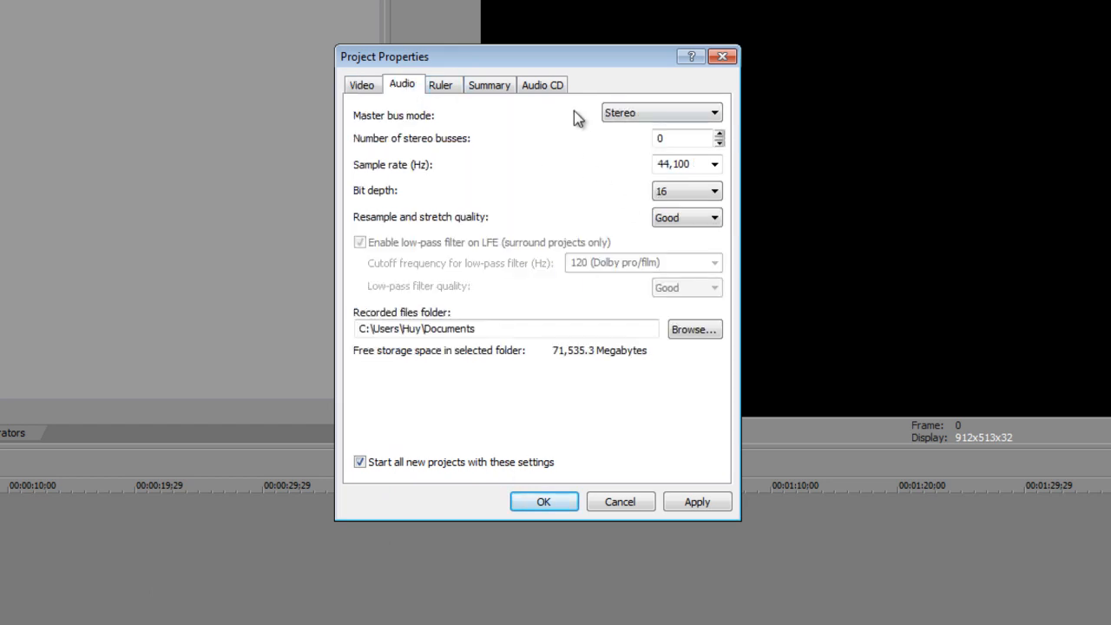
left_click(441, 83)
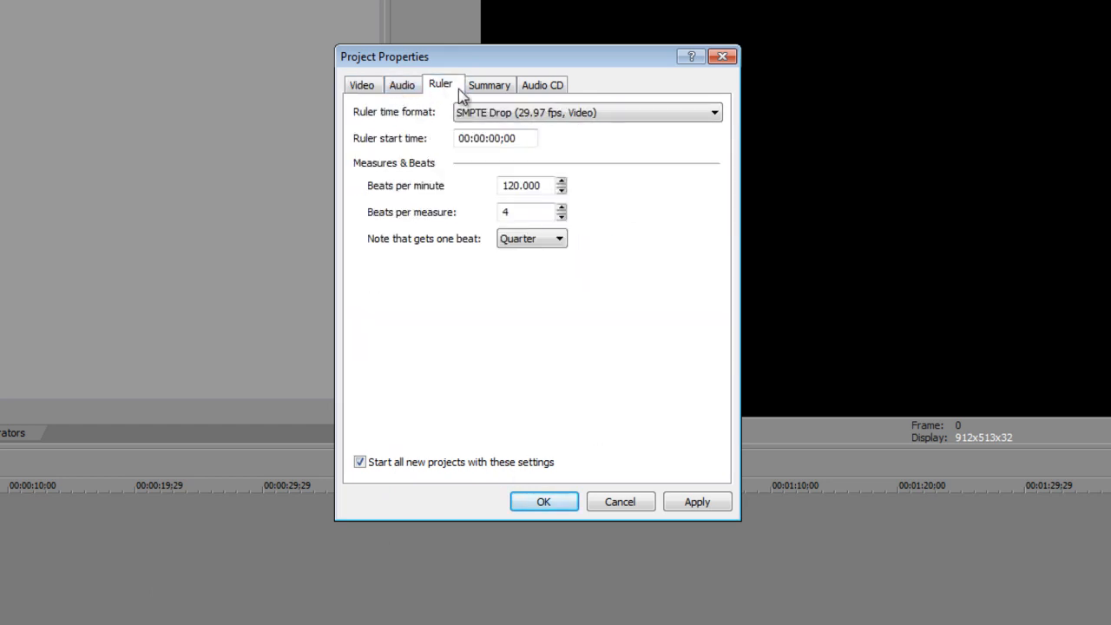
left_click(361, 83)
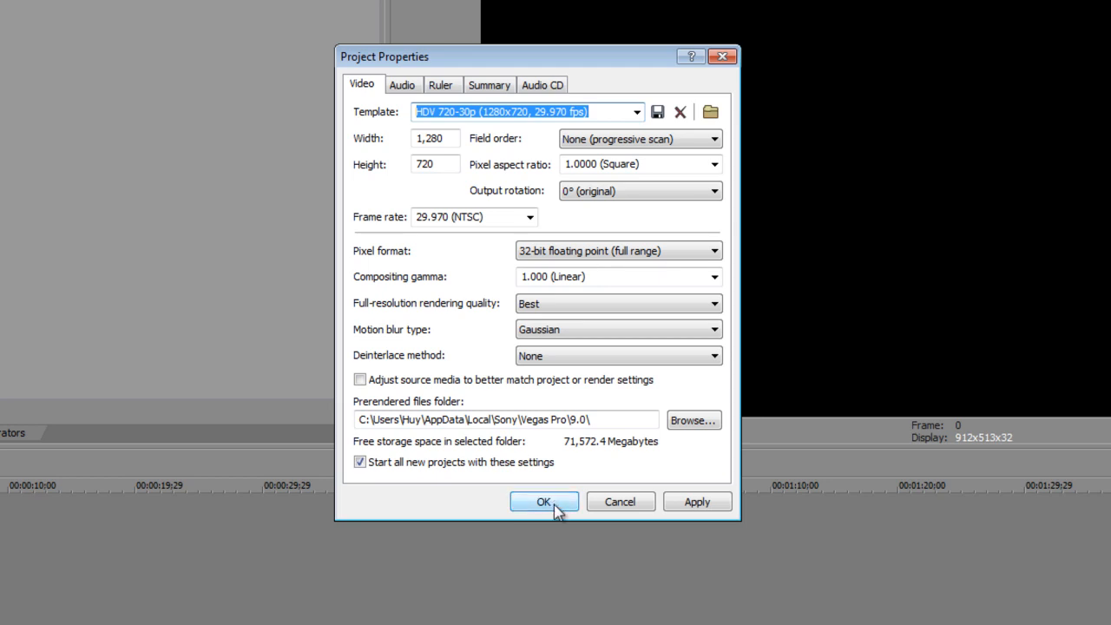
left_click(543, 502)
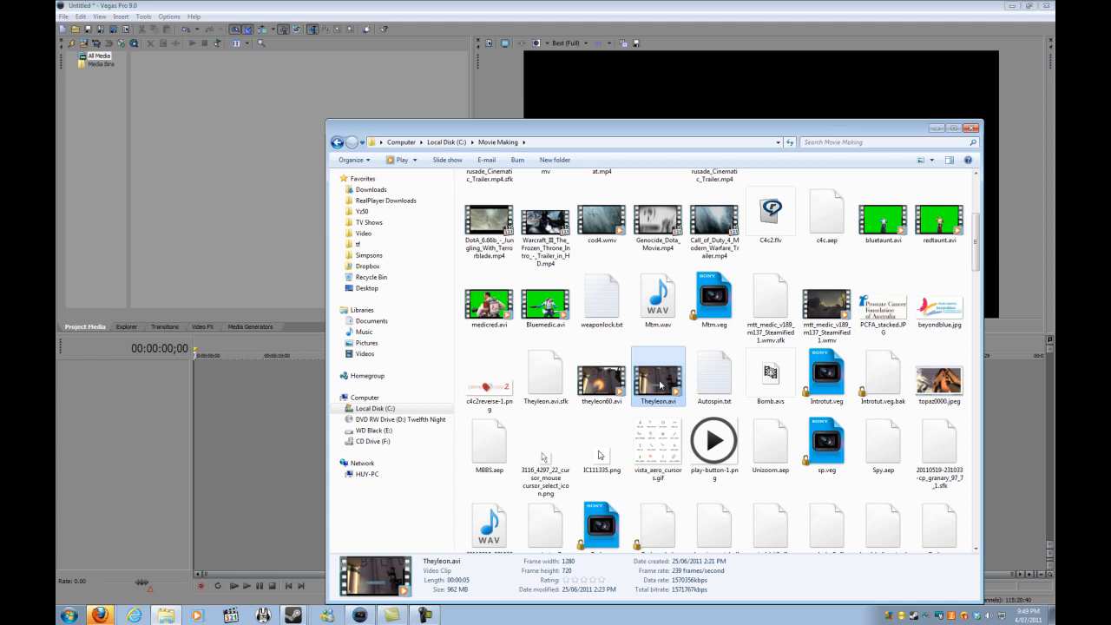
mouse_move(658, 387)
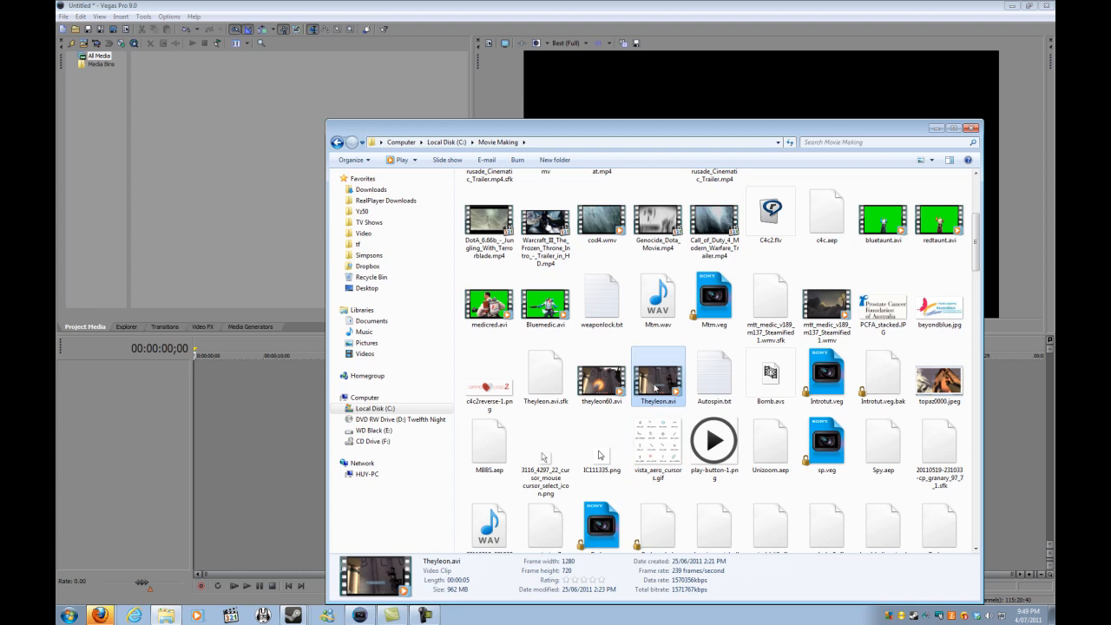
mouse_move(194, 211)
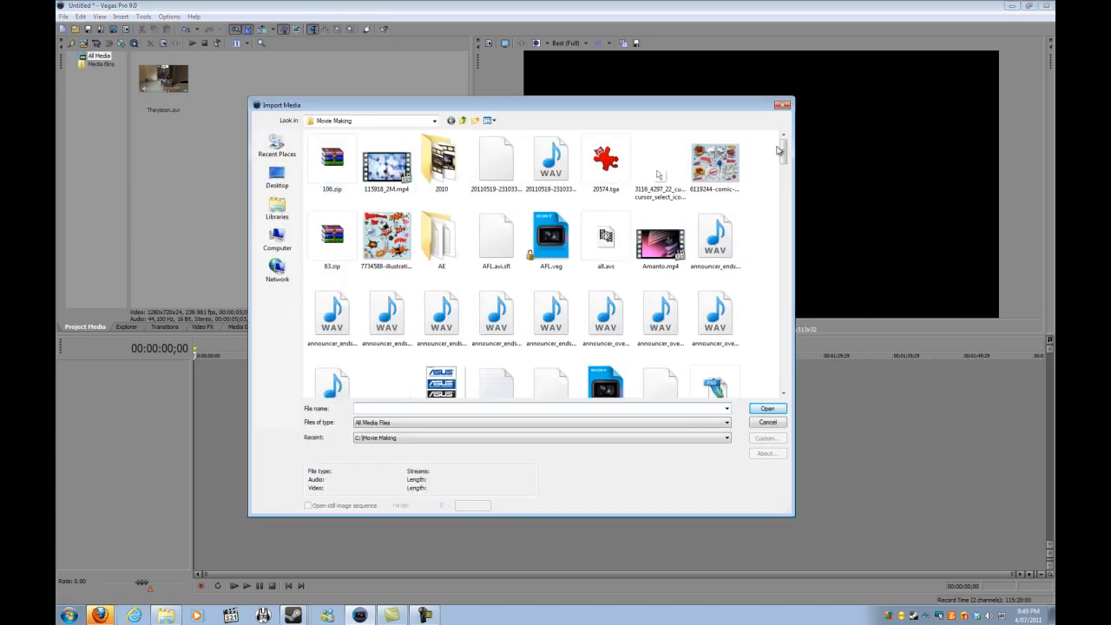
Scroll the Movie Making folder in the import browser to reach the three AVI clips
scroll("down", 3)
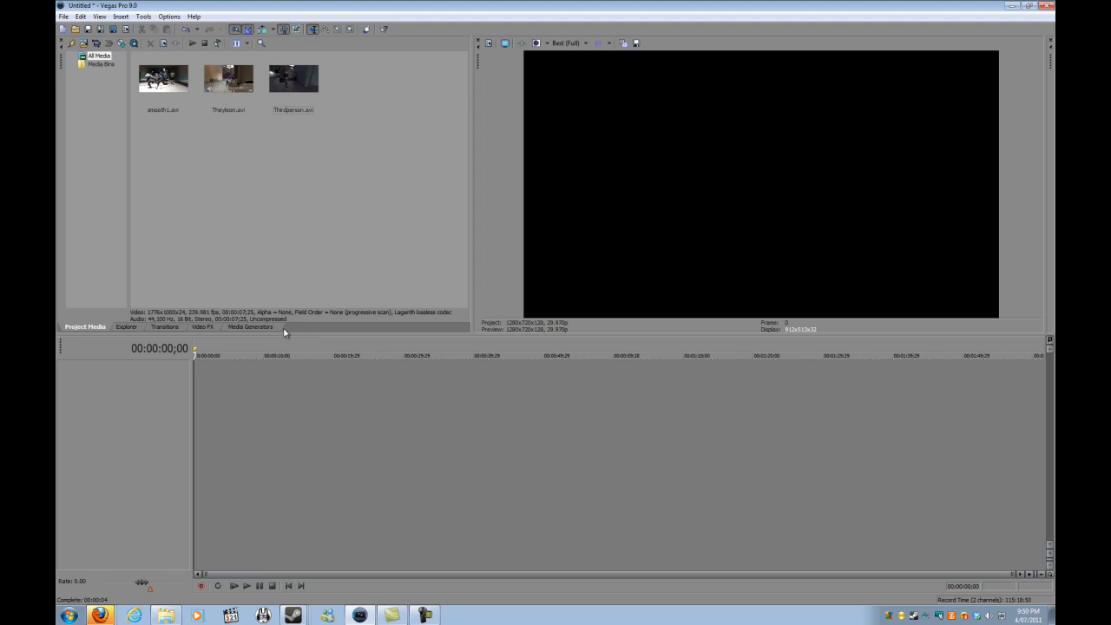
mouse_move(193, 145)
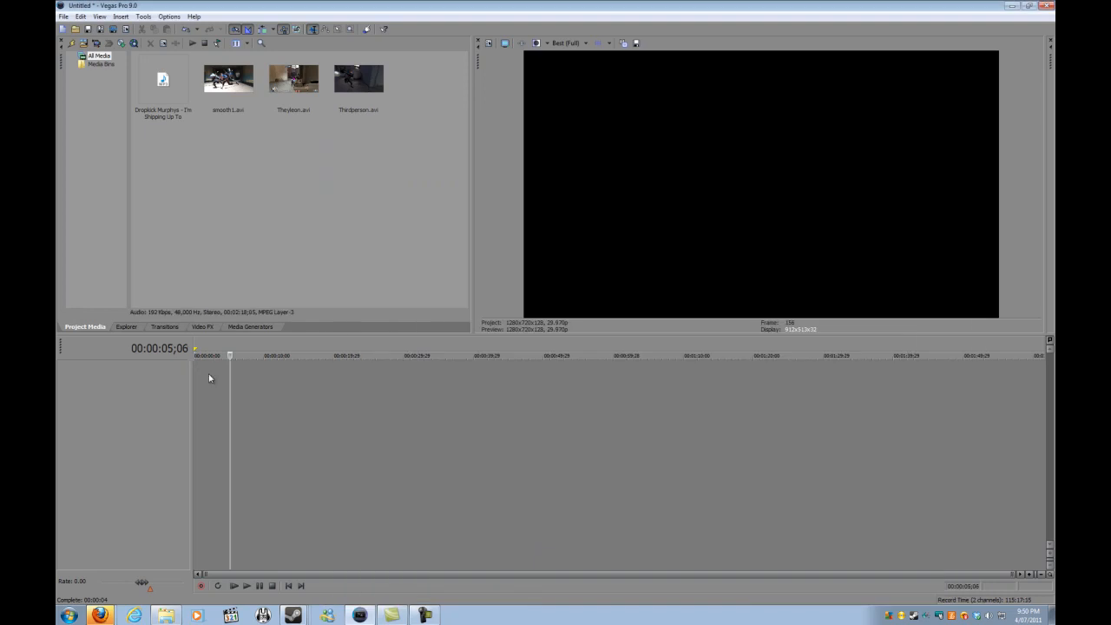
mouse_move(680, 402)
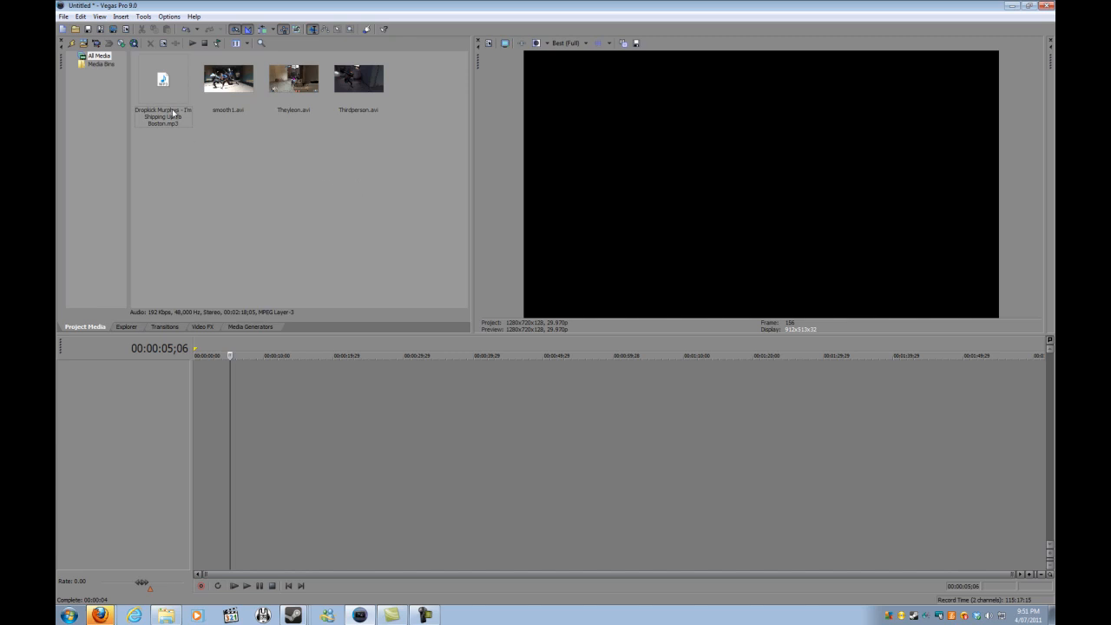
mouse_move(170, 106)
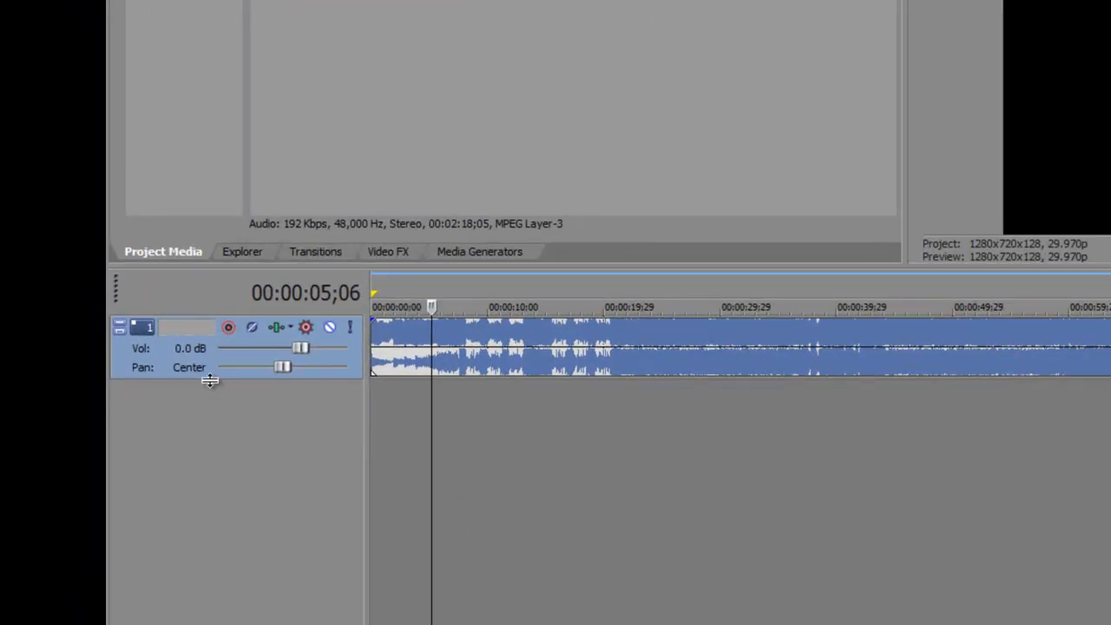
Make the song track taller to show its waveform and bring the track volume back to about 0 dB
left_click_drag(208, 380, 212, 511)
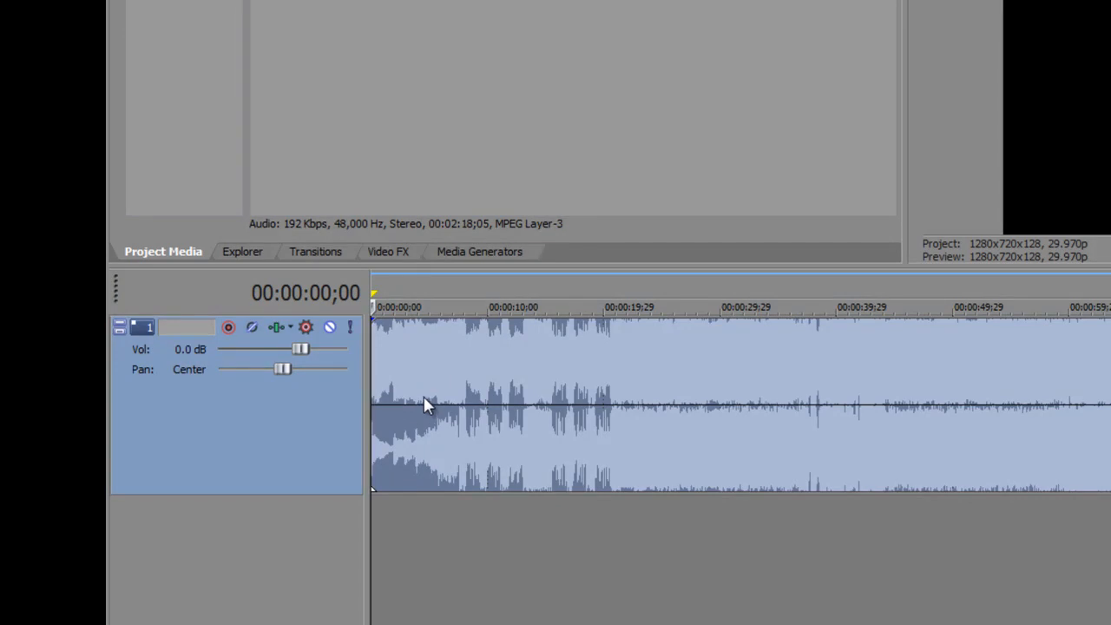
mouse_move(328, 347)
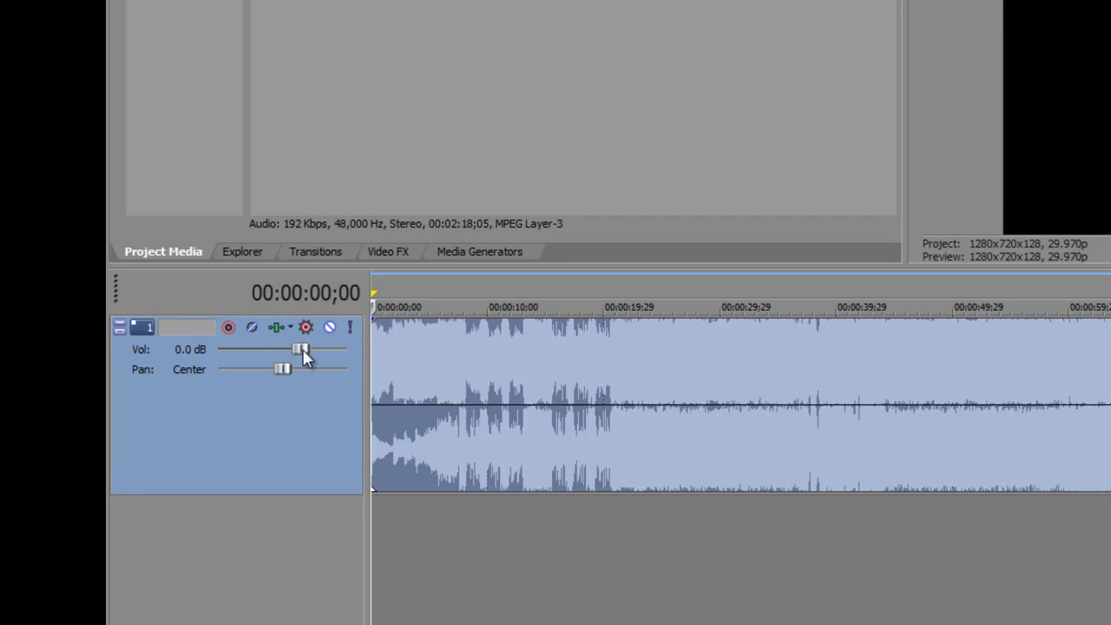
left_click_drag(299, 349, 285, 349)
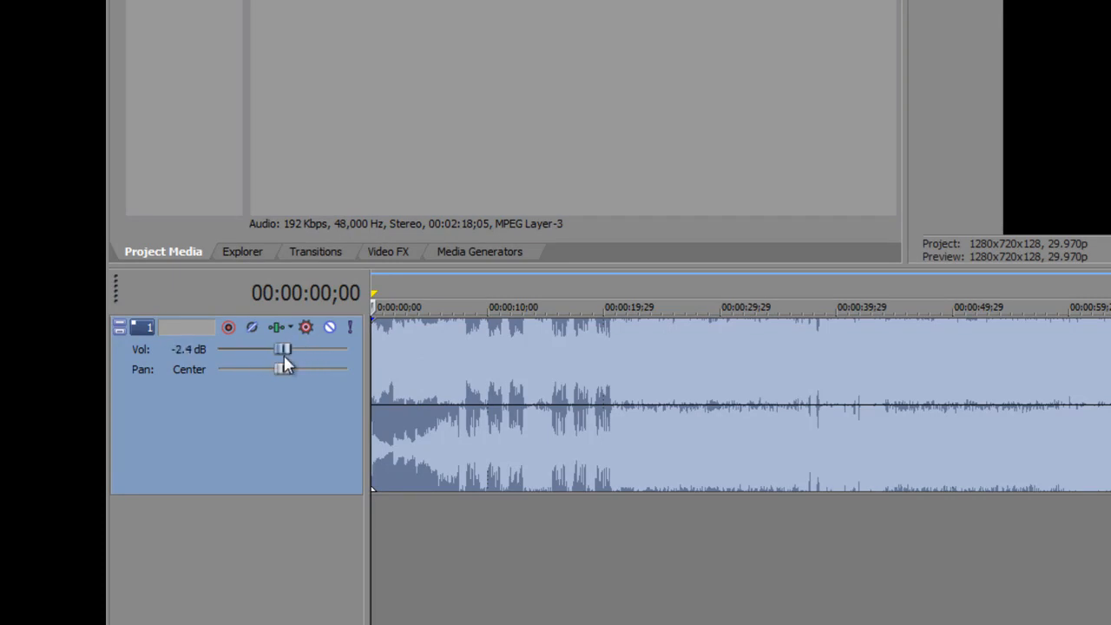
left_click_drag(284, 349, 297, 349)
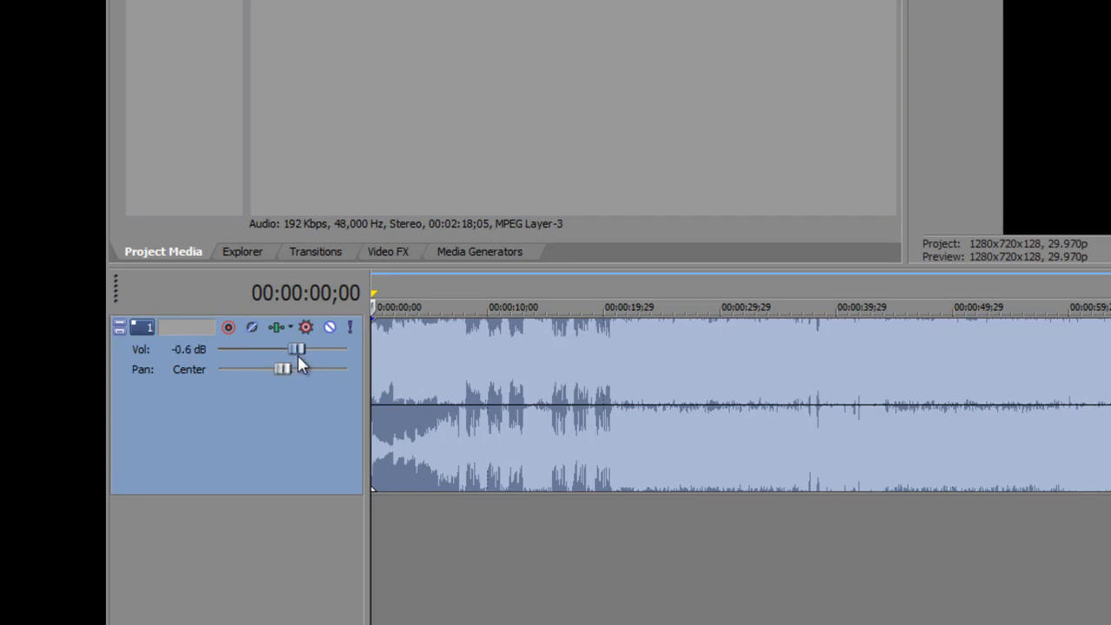
left_click_drag(299, 348, 302, 349)
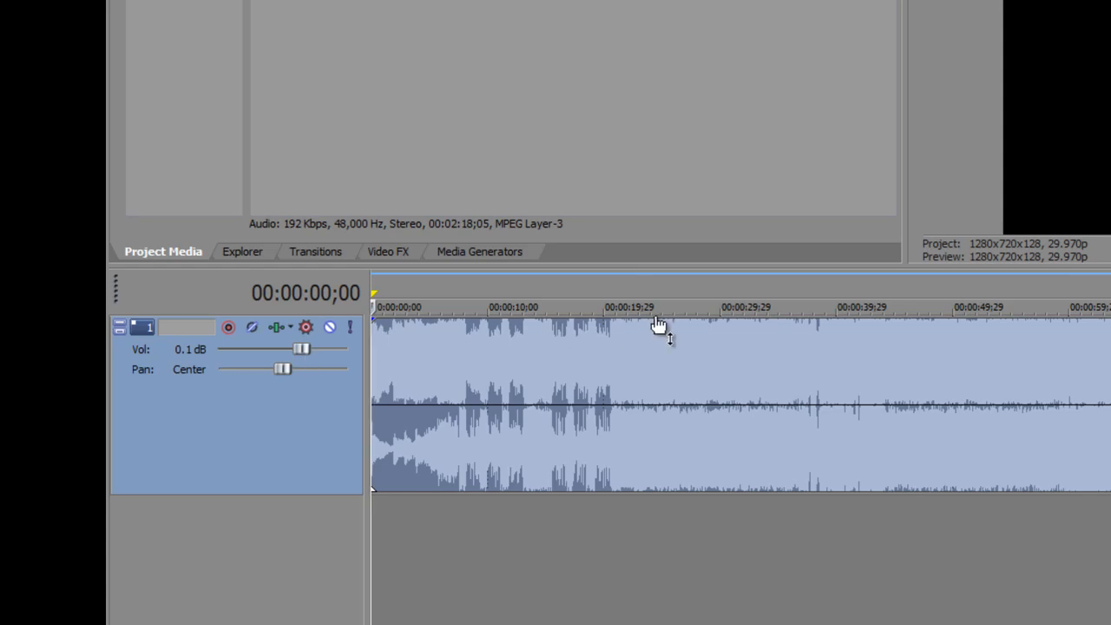
Try lowering the song clip's gain envelope and restore it to full
left_click_drag(659, 326, 691, 345)
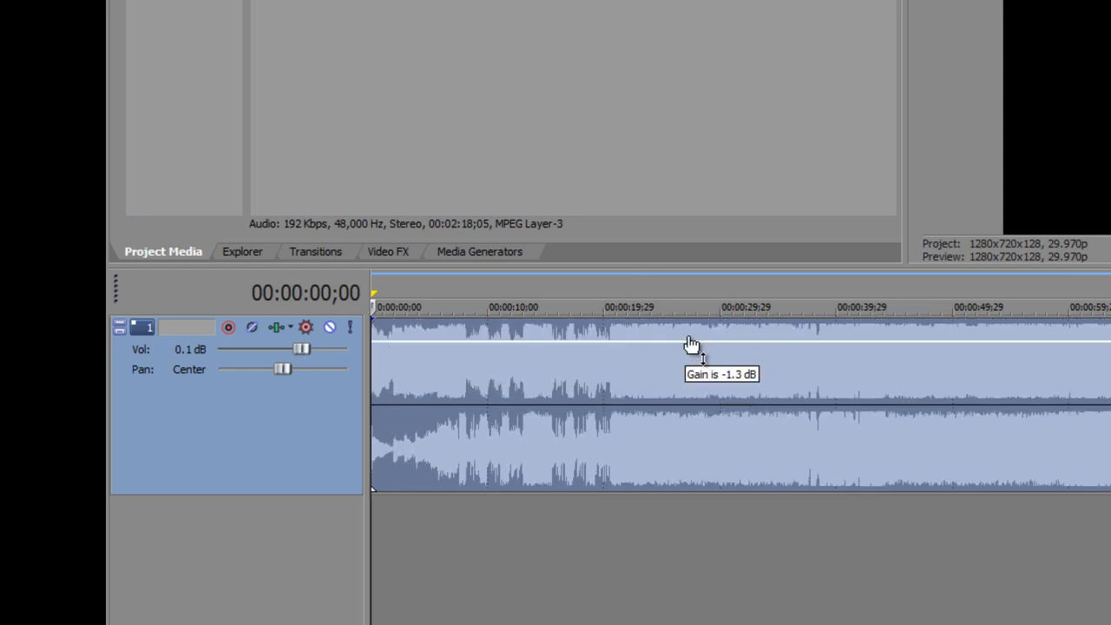
left_click_drag(691, 344, 715, 345)
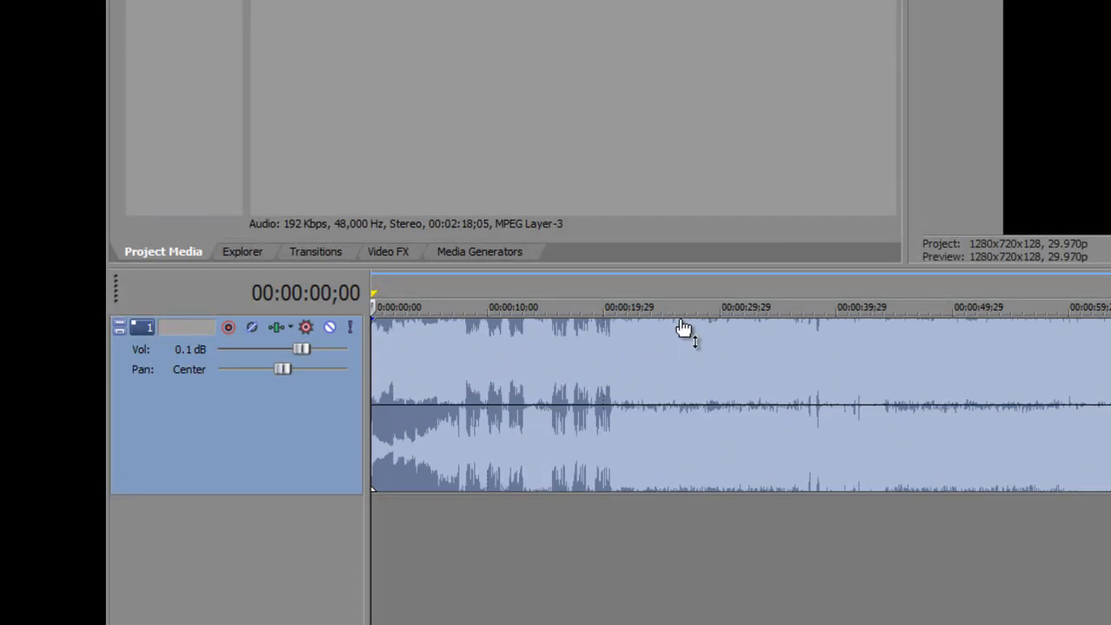
mouse_move(684, 330)
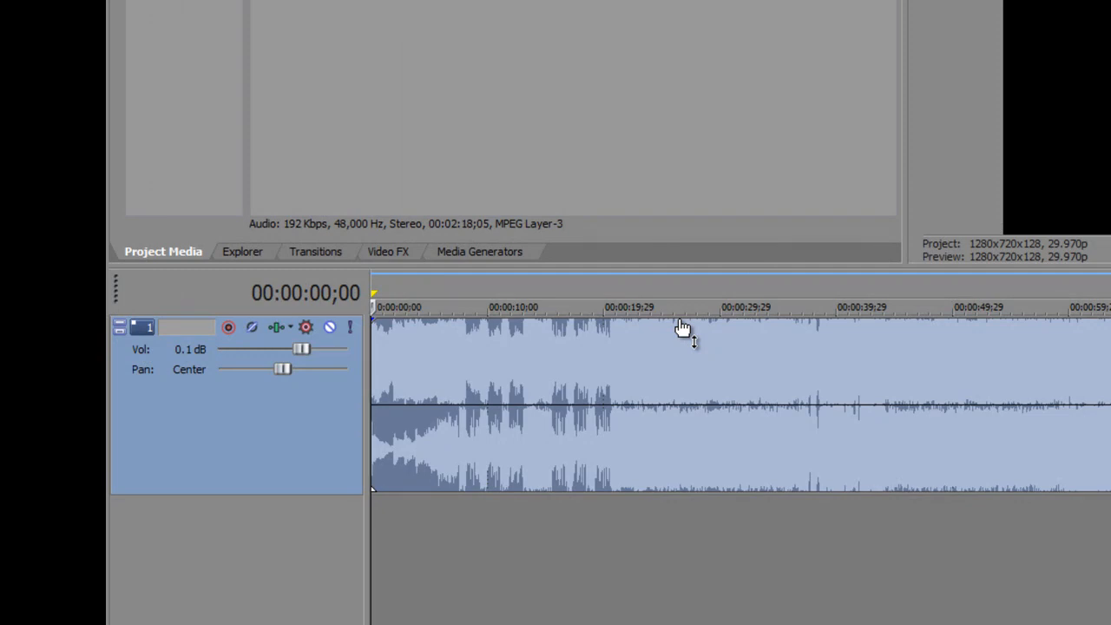
left_click_drag(681, 328, 680, 337)
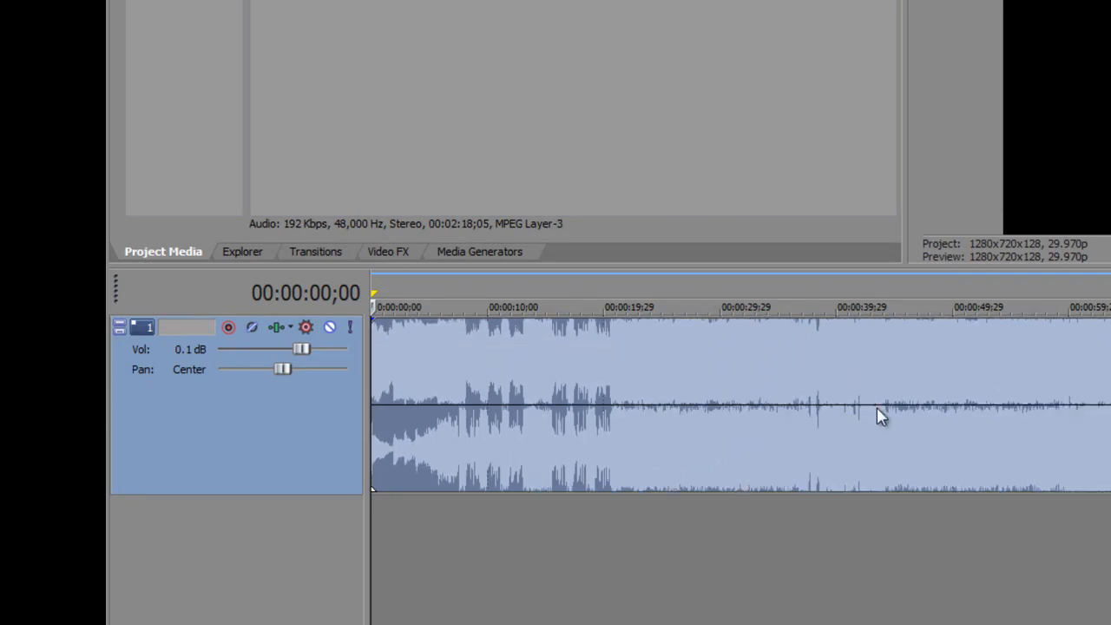
mouse_move(749, 399)
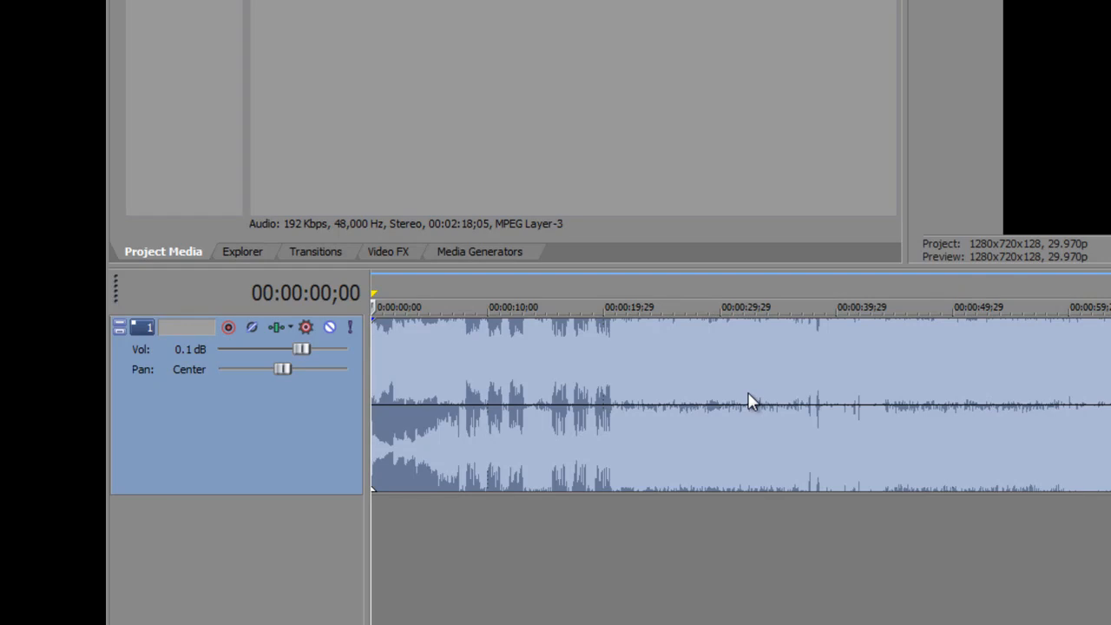
Move the playhead to an early beat and lower the song track volume to -3.8 dB
left_click(465, 305)
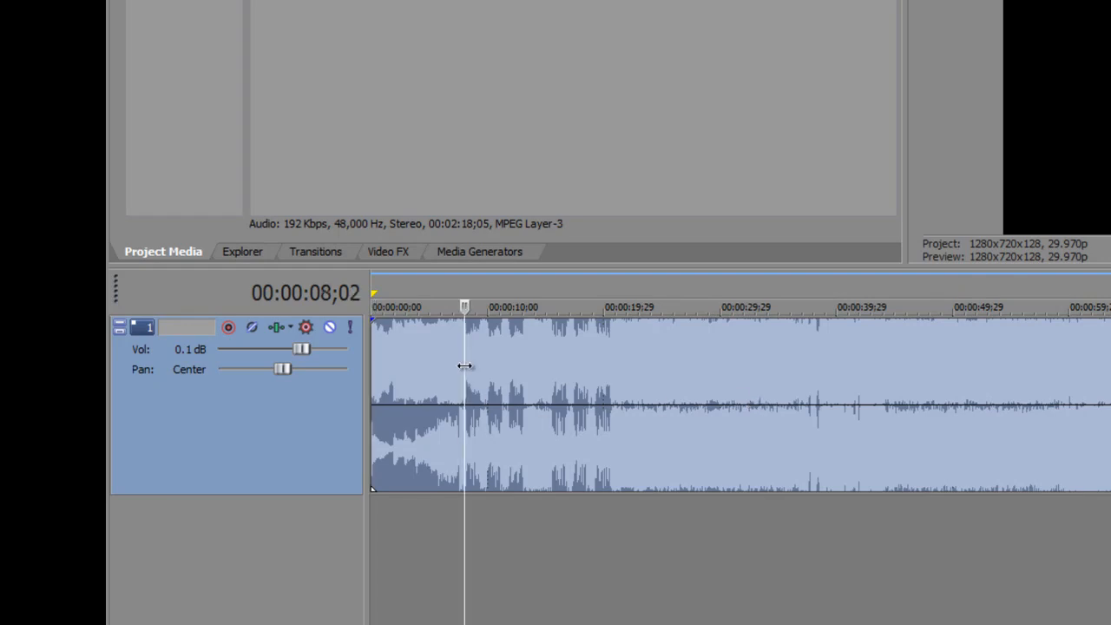
left_click_drag(302, 347, 285, 347)
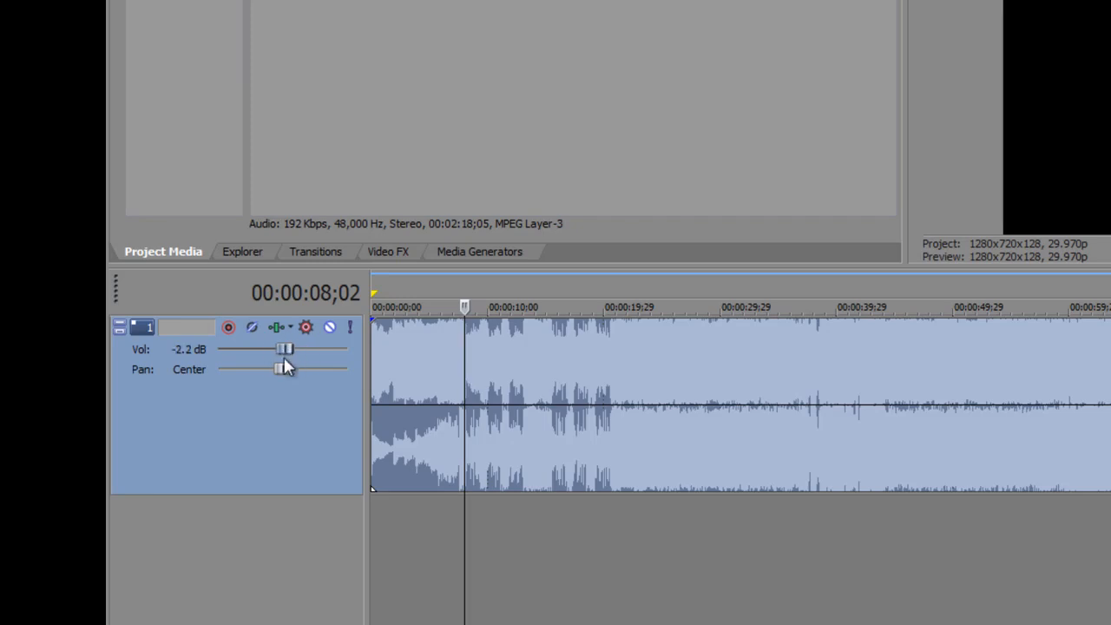
left_click_drag(285, 347, 274, 347)
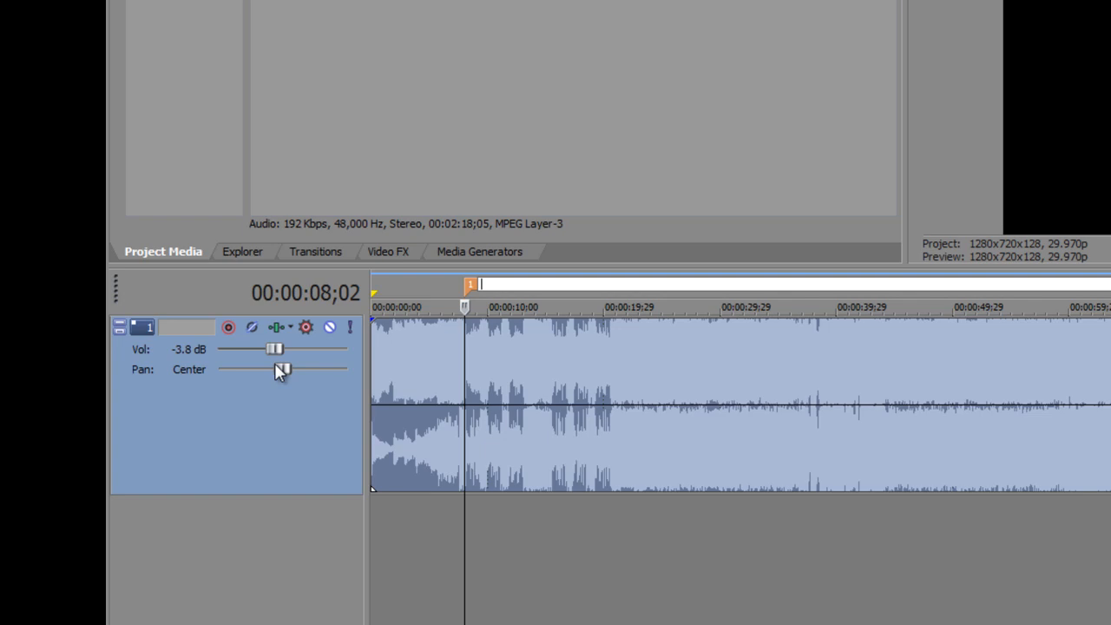
Name the new marker 'Beat' and bring up its options
type("Beat 1")
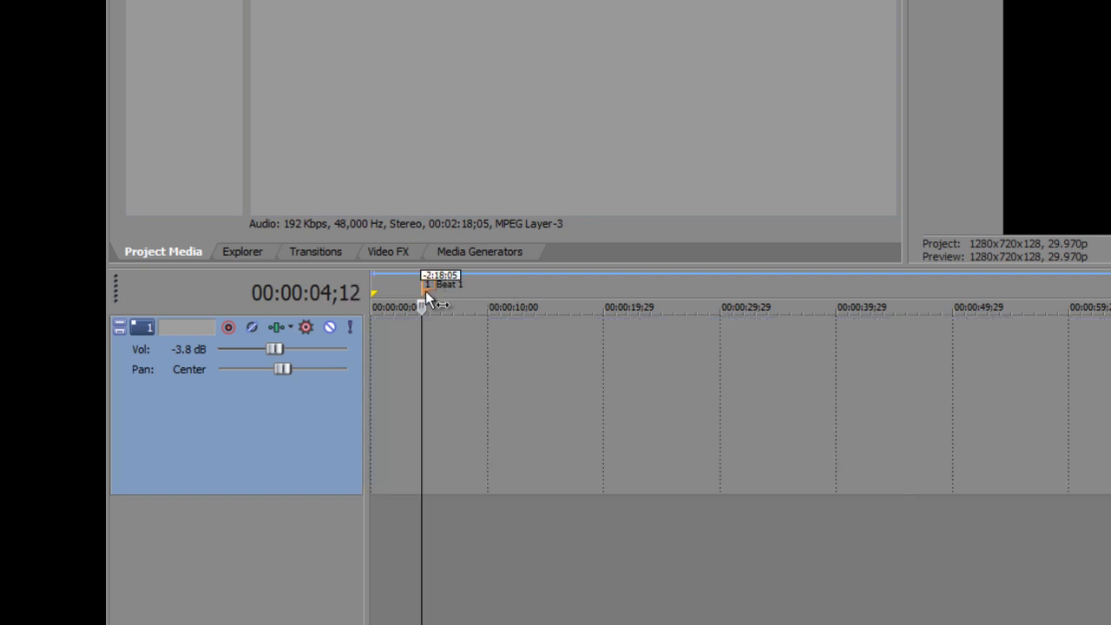
right_click(437, 281)
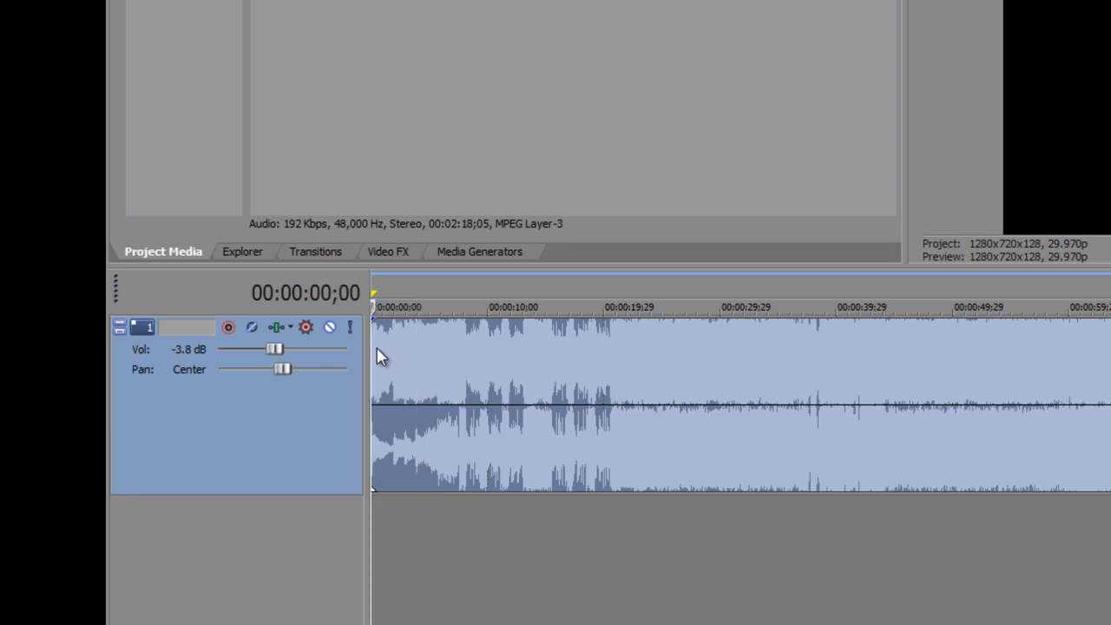
mouse_move(448, 398)
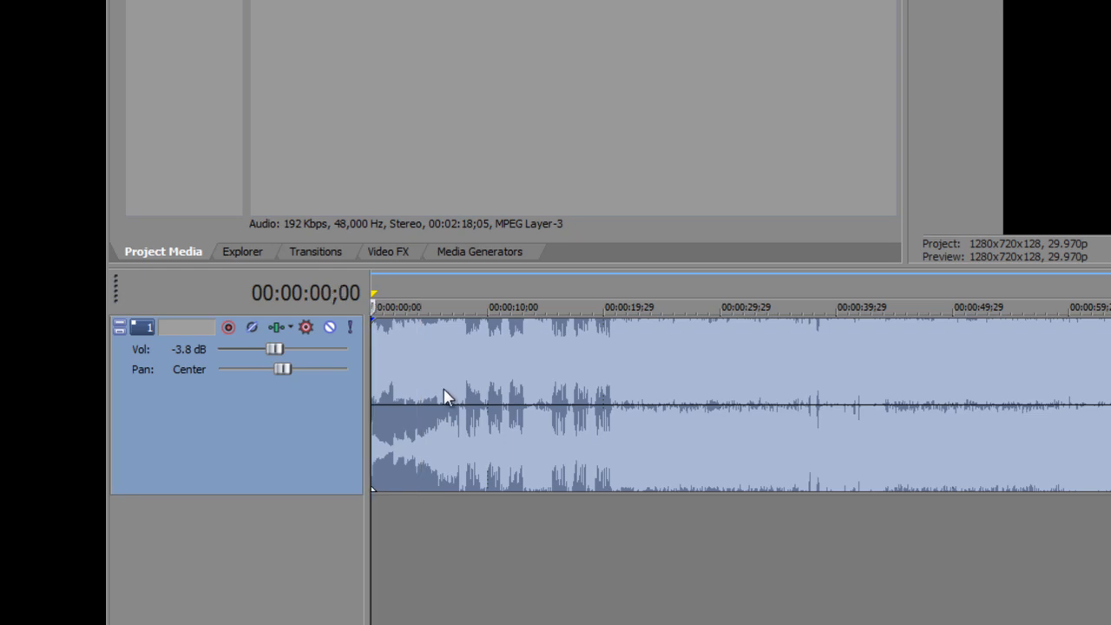
mouse_move(448, 397)
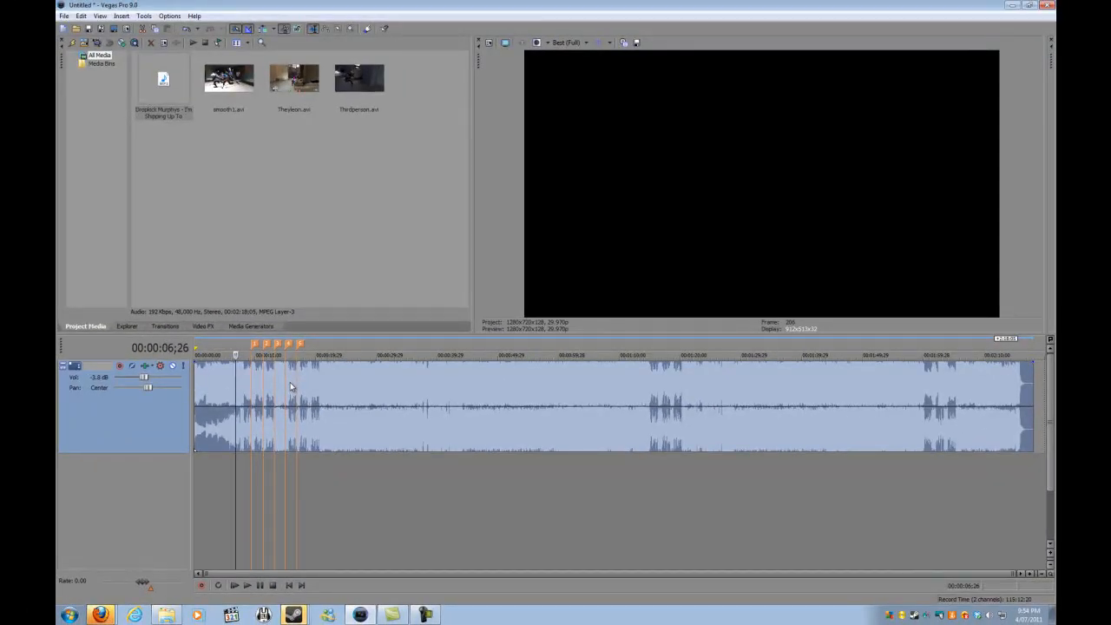
mouse_move(250, 382)
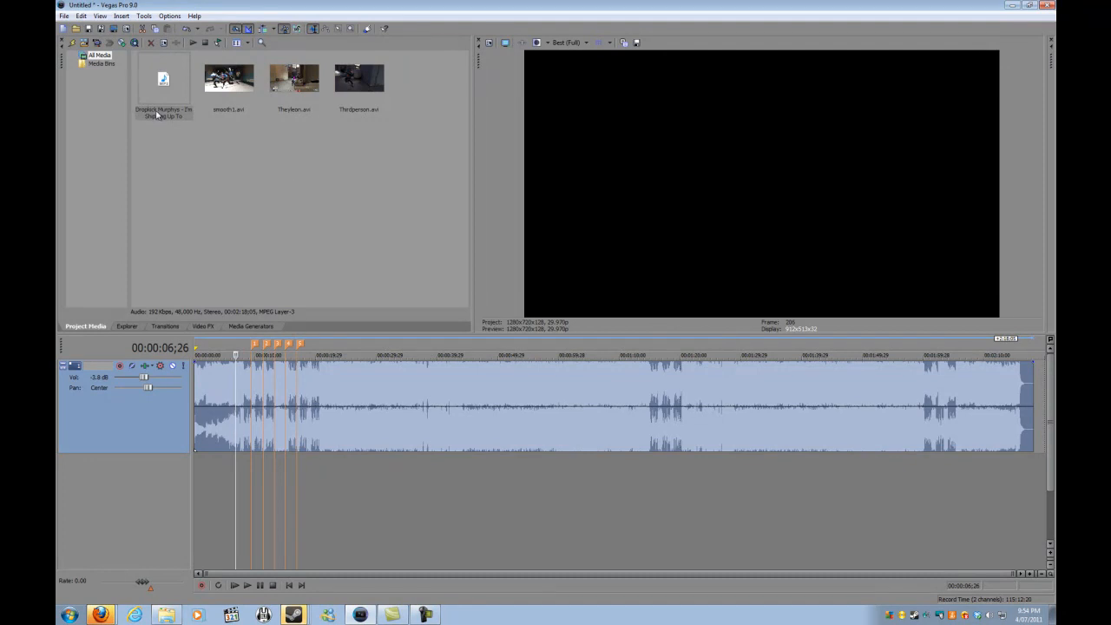
mouse_move(281, 271)
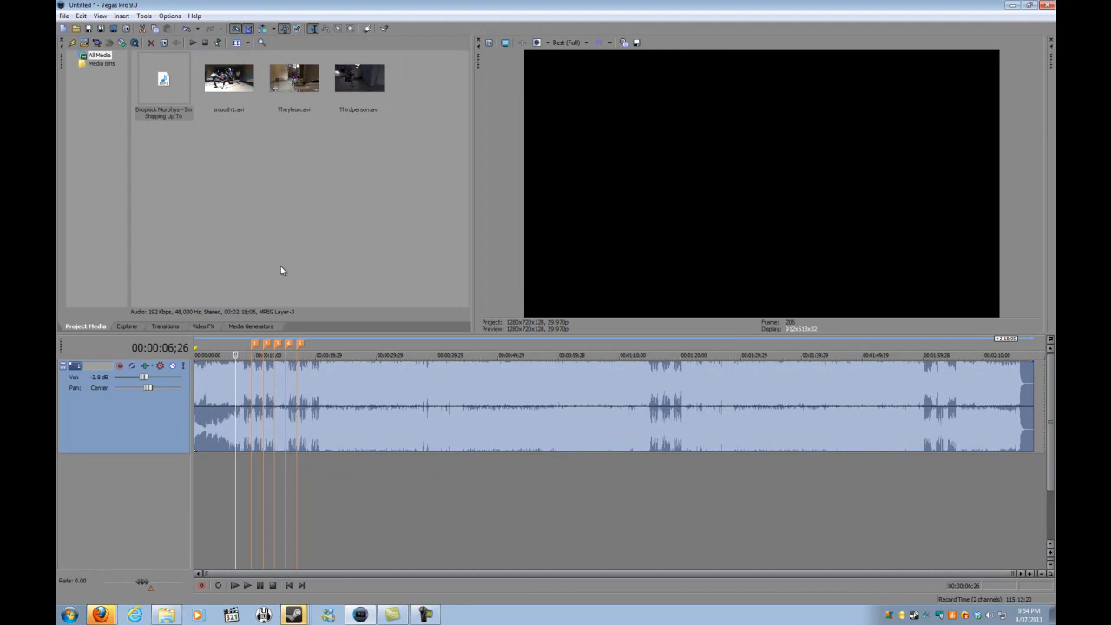
mouse_move(246, 380)
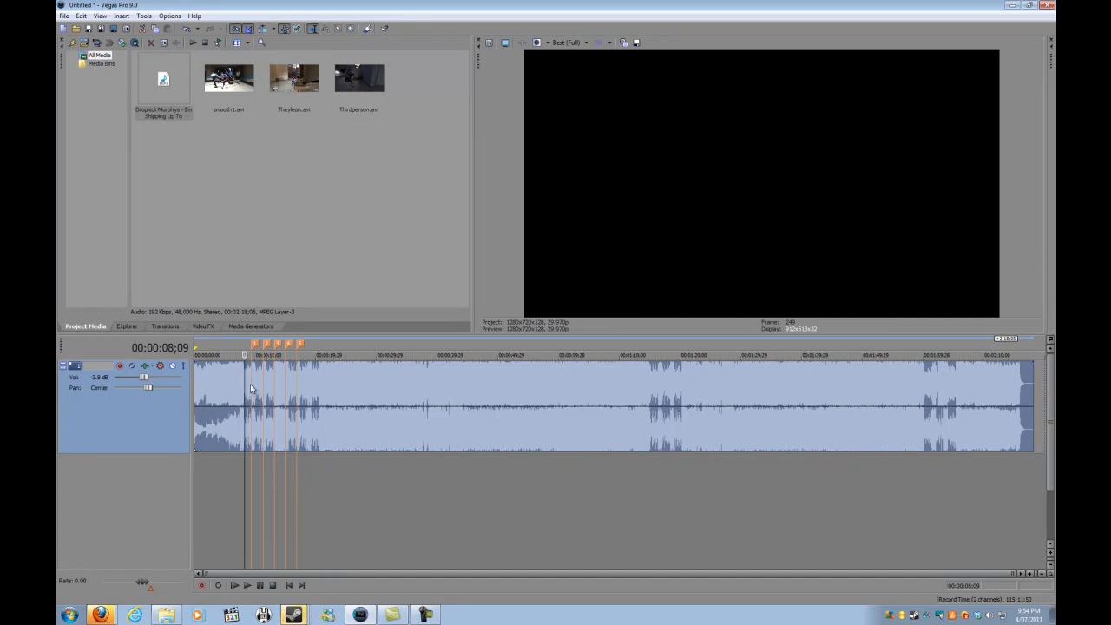
mouse_move(344, 458)
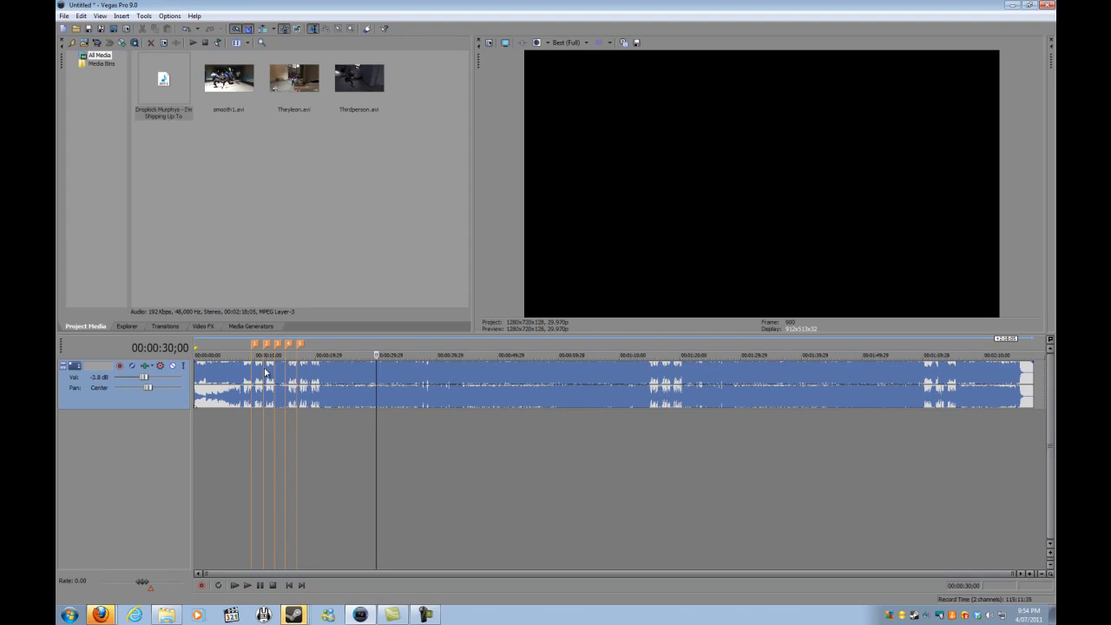
mouse_move(227, 218)
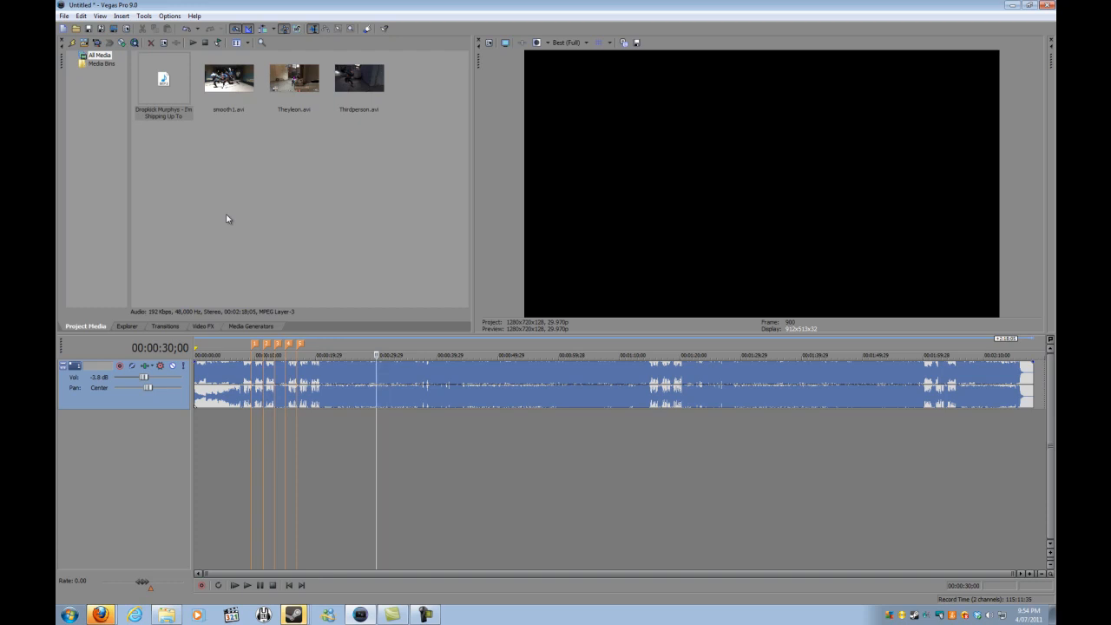
mouse_move(277, 82)
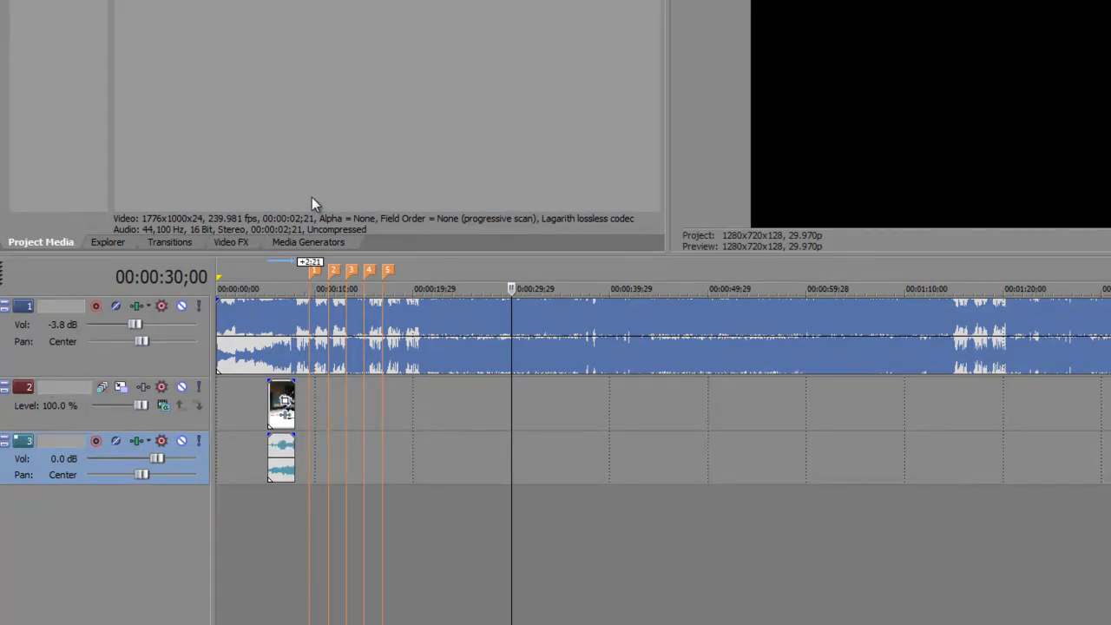
mouse_move(321, 347)
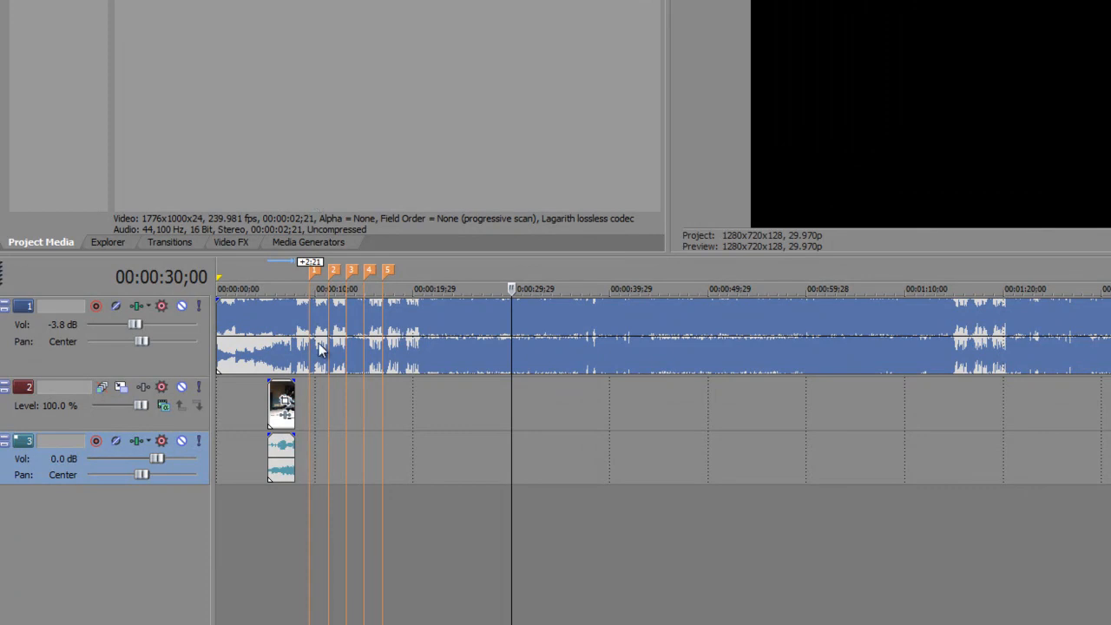
mouse_move(281, 397)
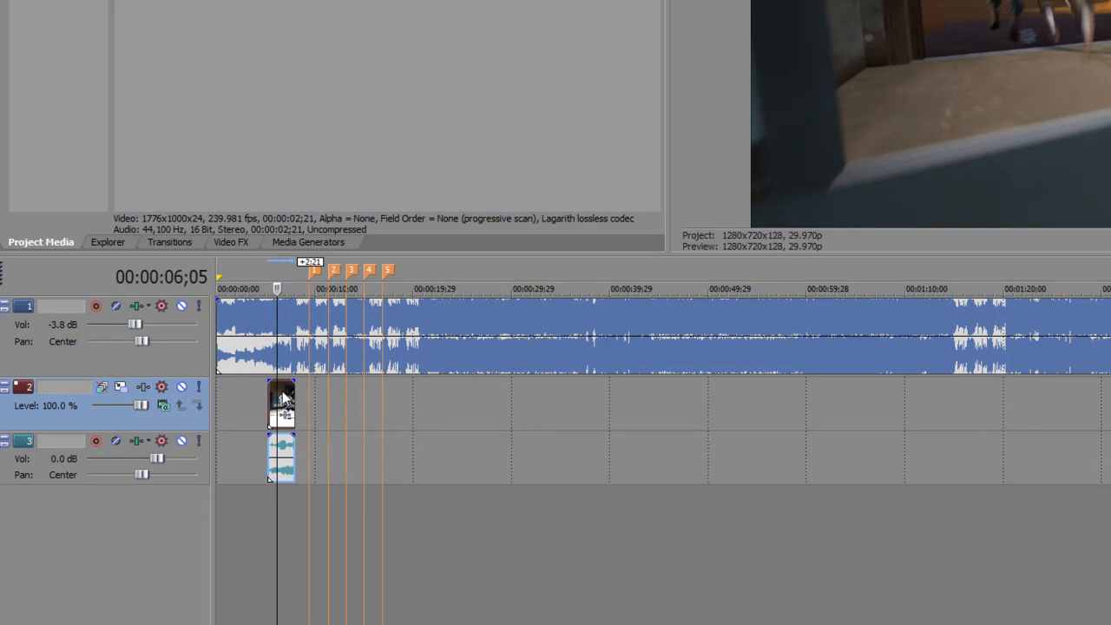
mouse_move(438, 434)
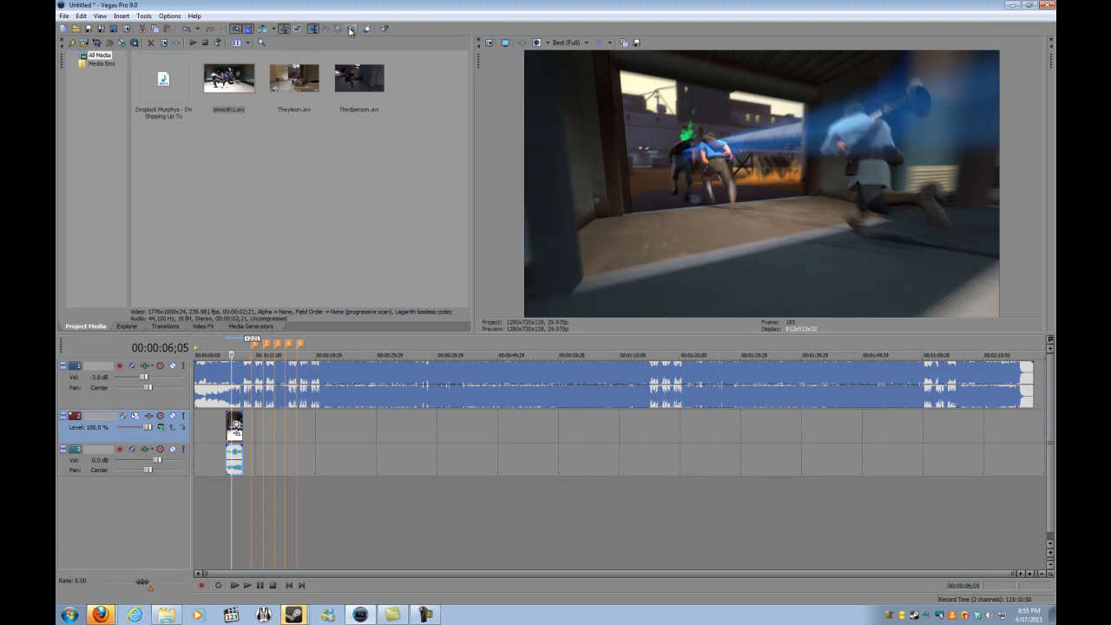
mouse_move(281, 437)
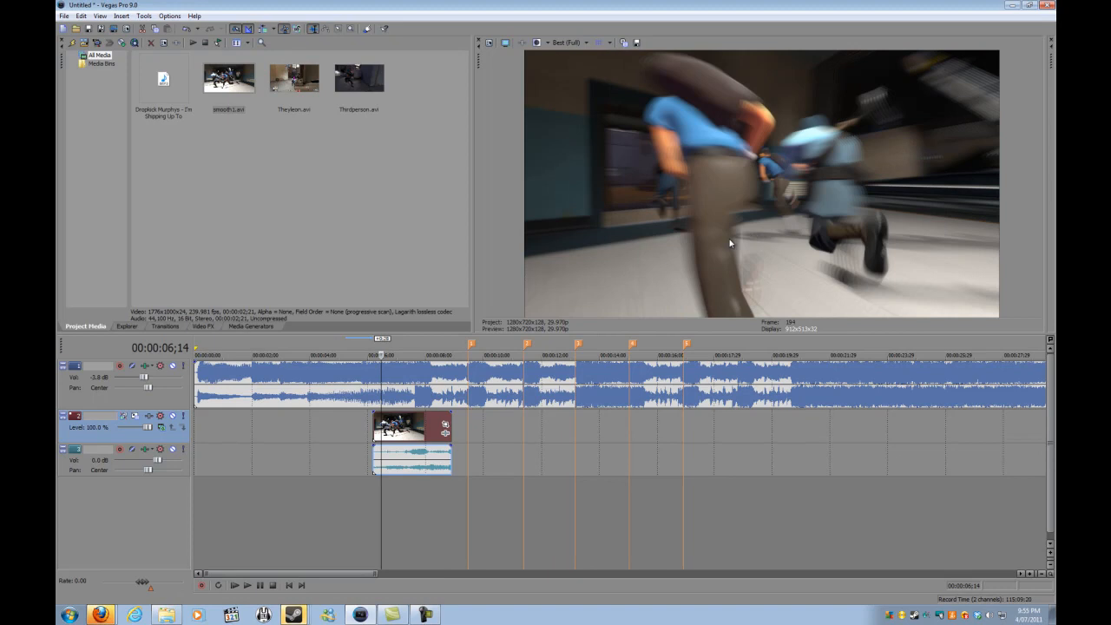
mouse_move(668, 210)
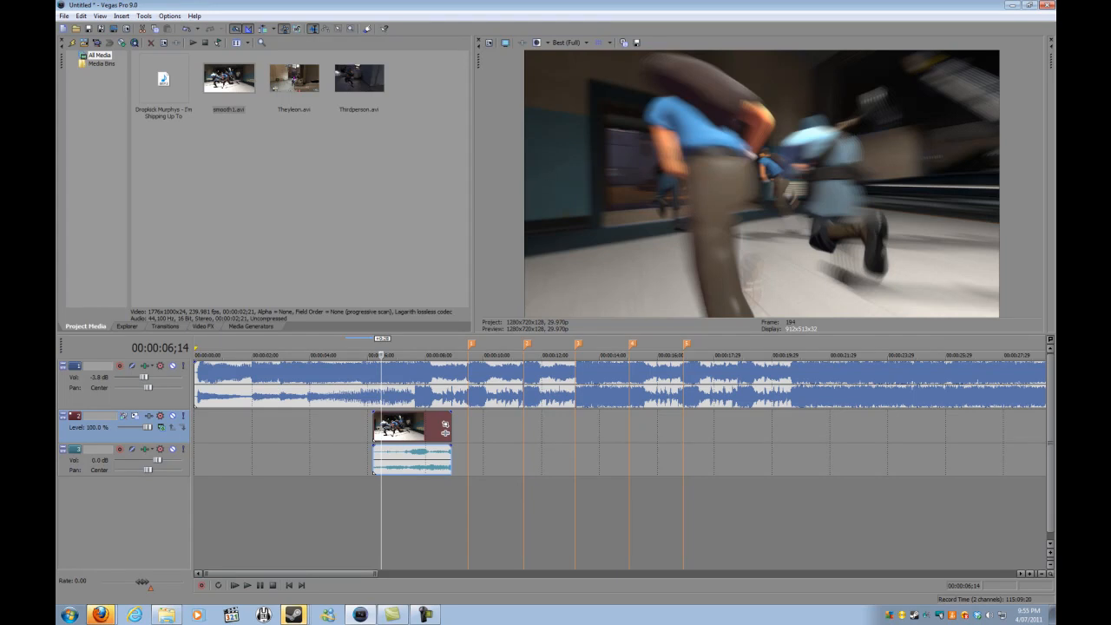
mouse_move(647, 189)
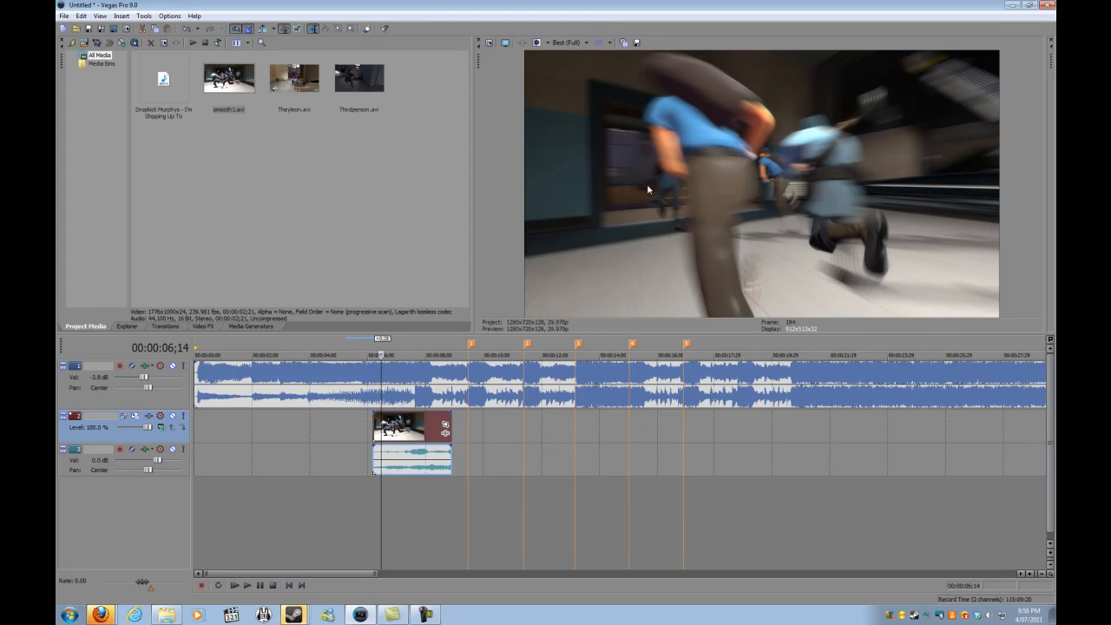
mouse_move(663, 216)
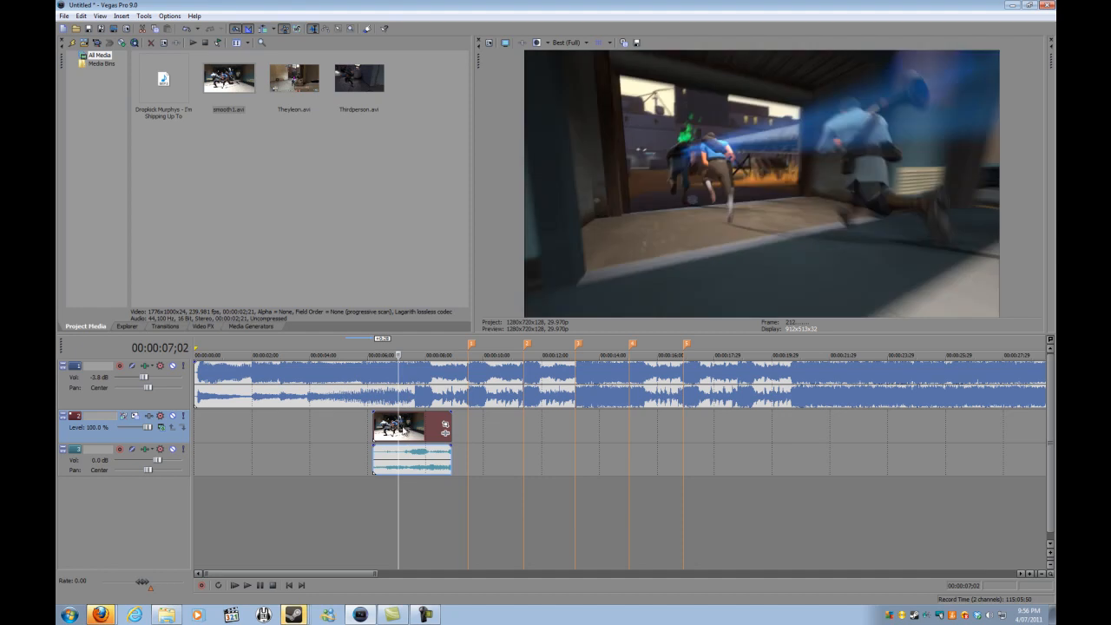
mouse_move(461, 421)
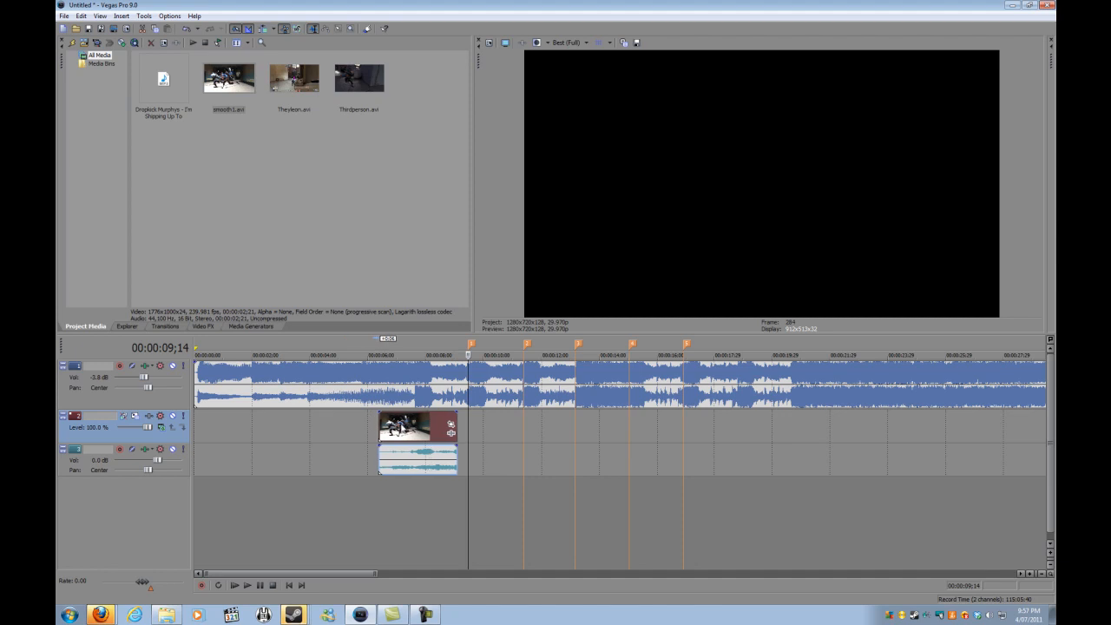
Slide the 240fps clip later so its sync point lands on the first Beat marker
left_click_drag(416, 442, 468, 442)
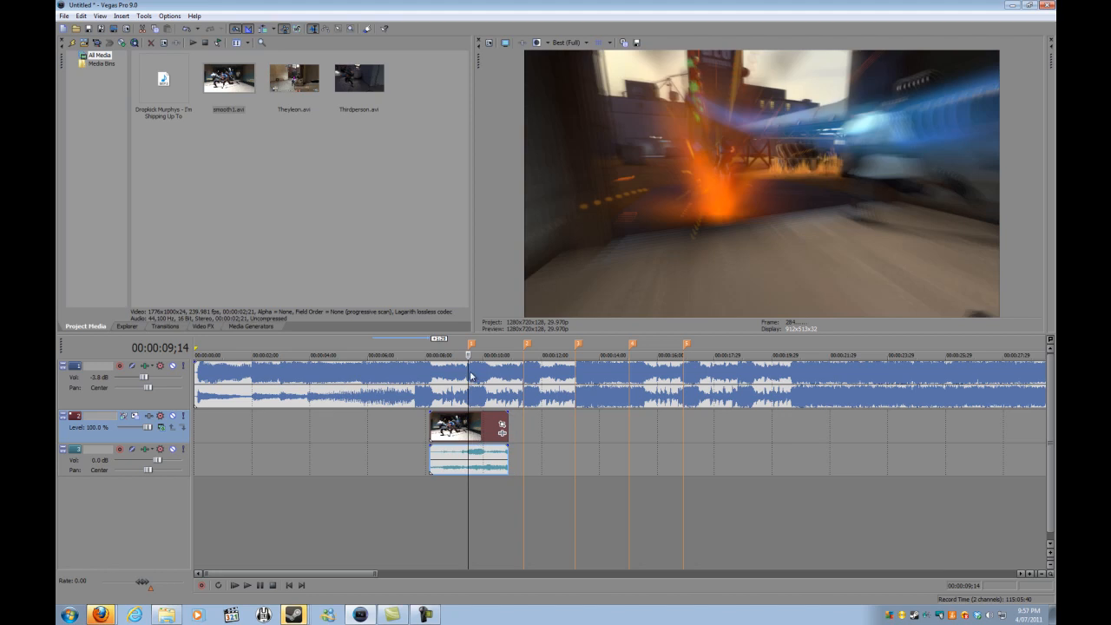
mouse_move(472, 375)
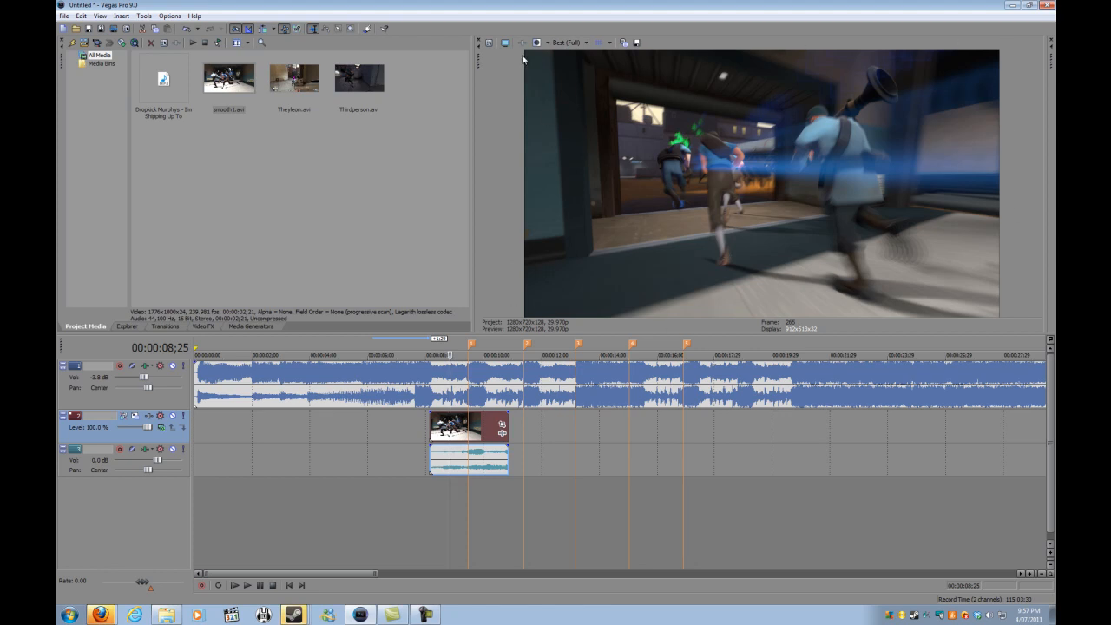
mouse_move(555, 358)
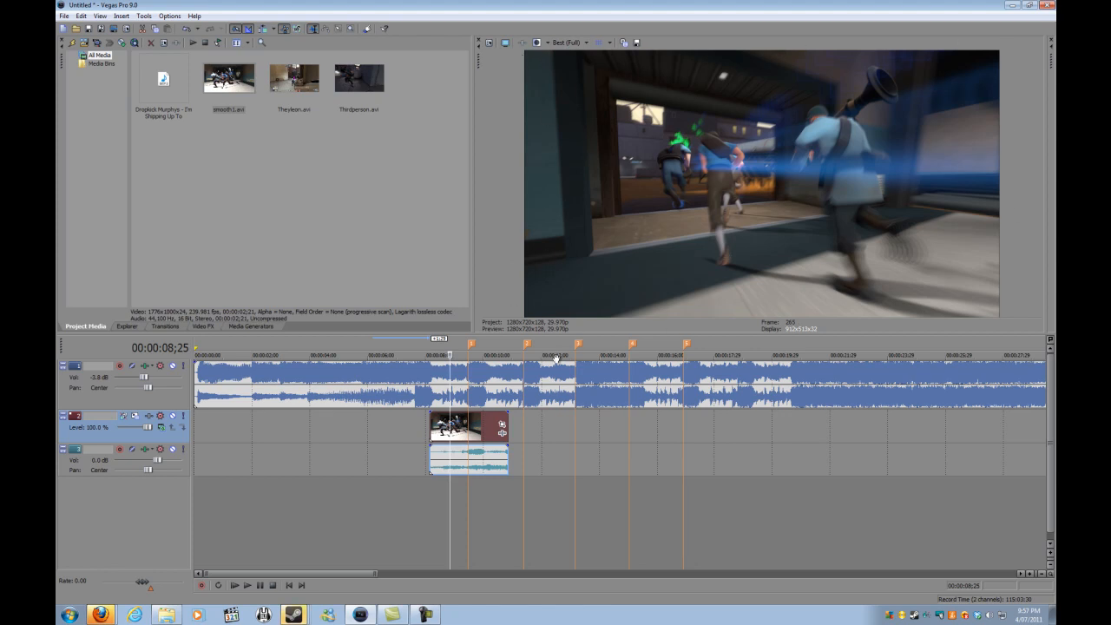
mouse_move(545, 135)
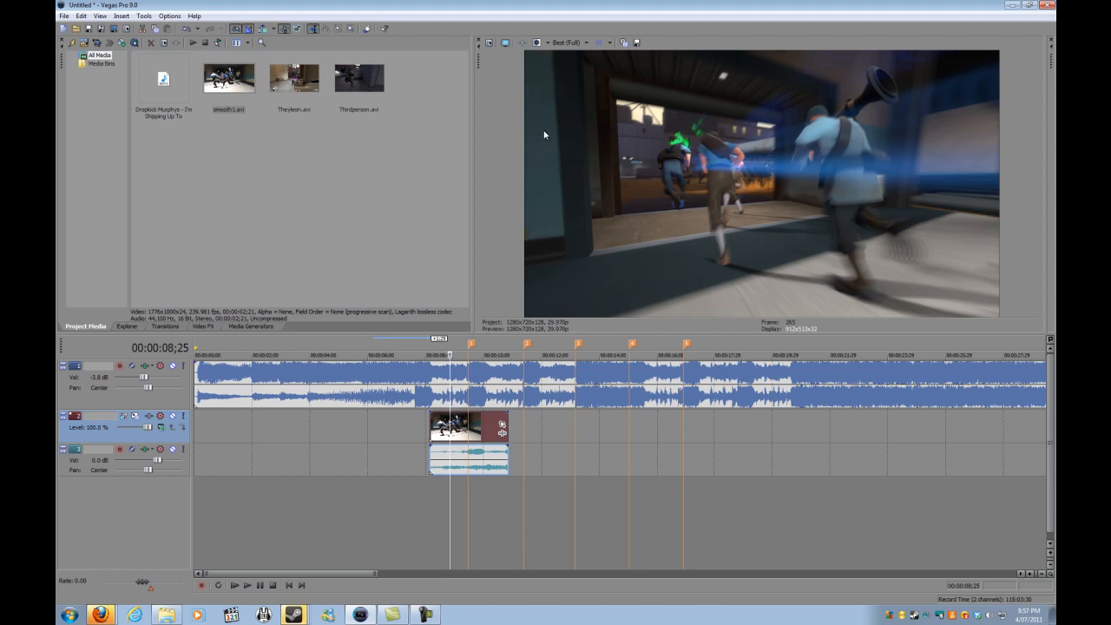
mouse_move(333, 155)
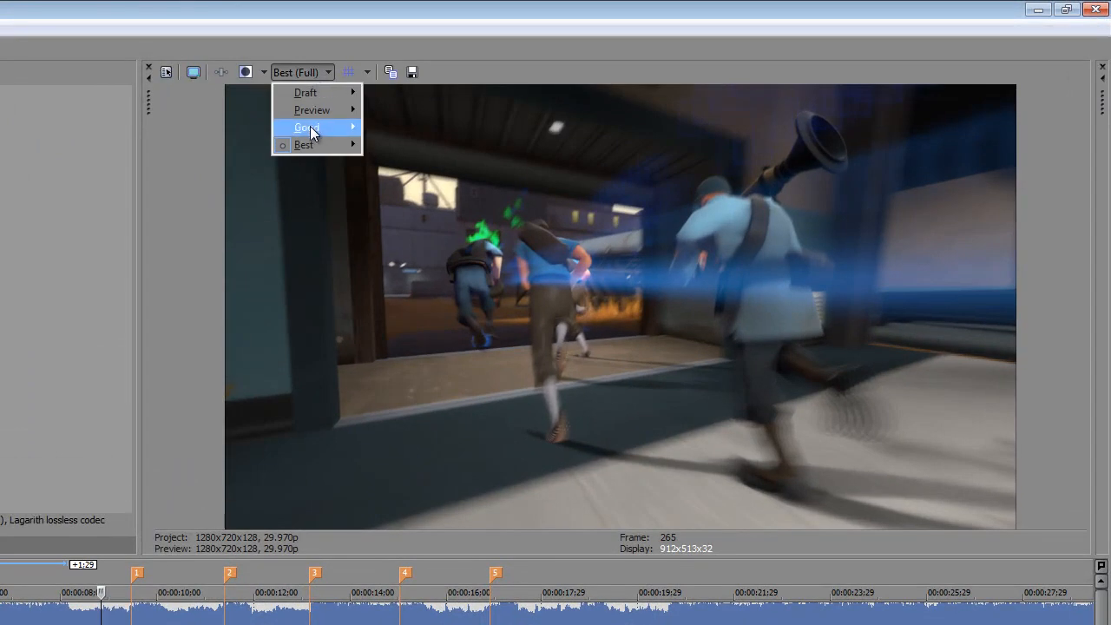
mouse_move(315, 93)
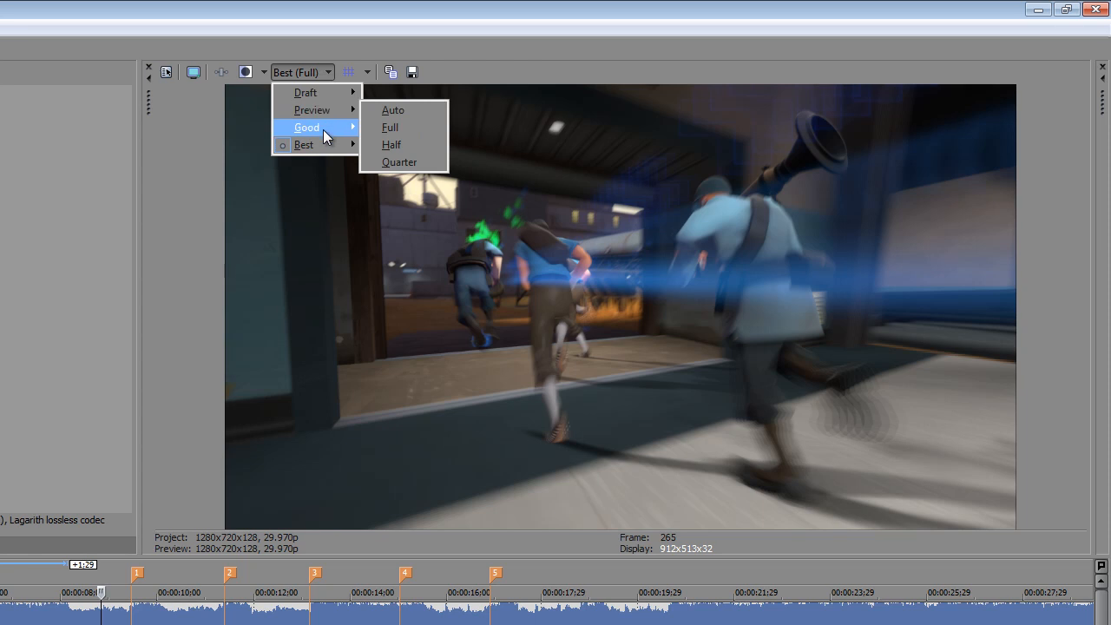
mouse_move(304, 144)
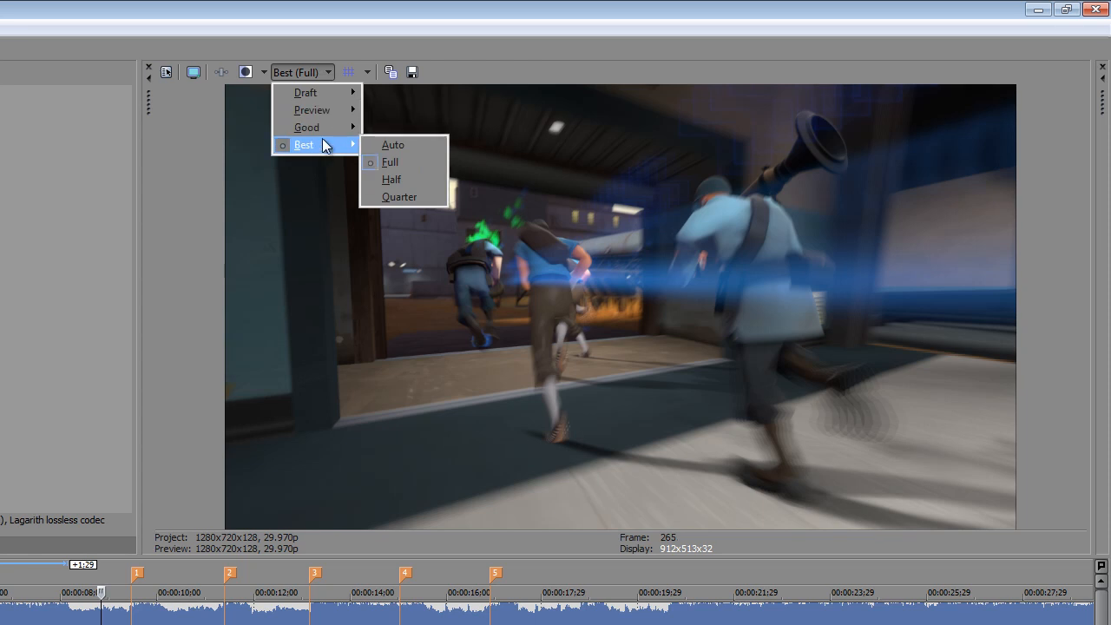
mouse_move(309, 128)
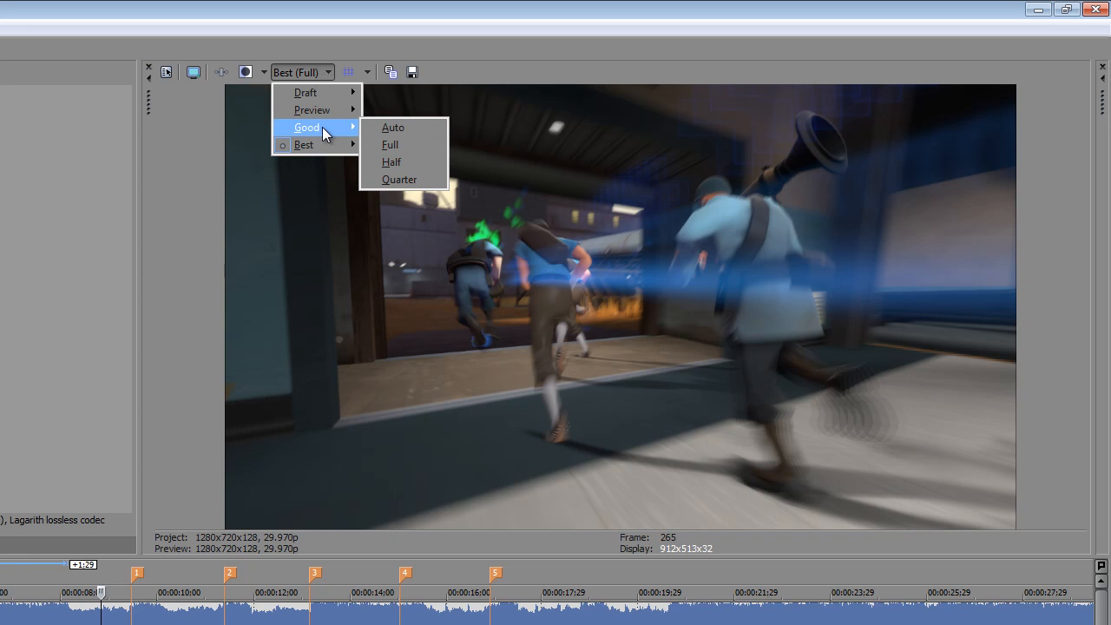
mouse_move(312, 109)
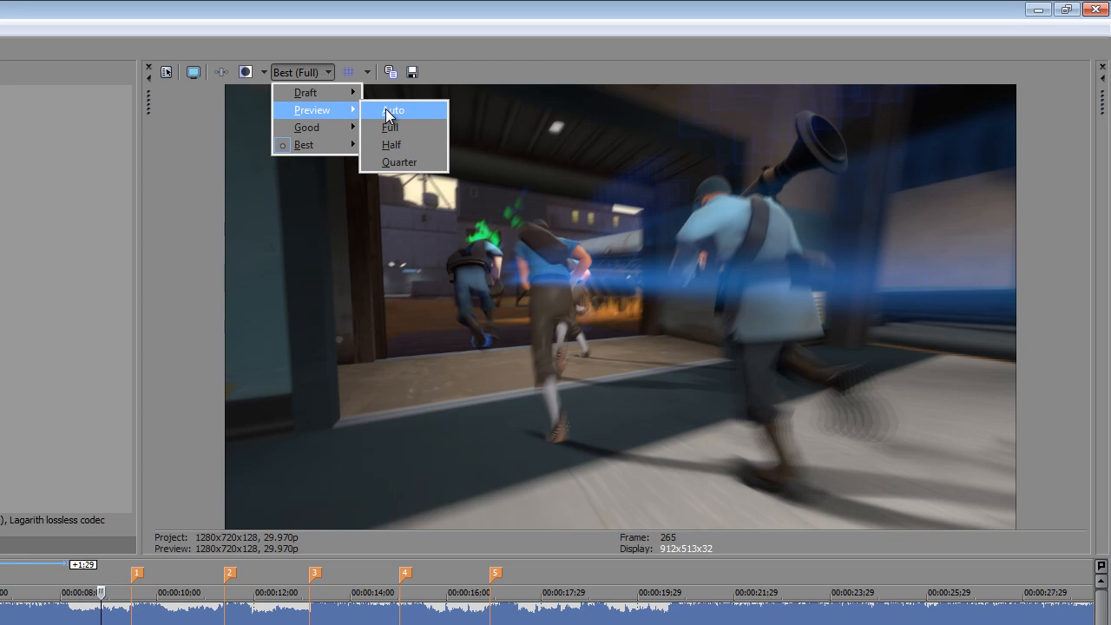
Set playback quality to Preview (Auto), then bring the quality choices back up
left_click(394, 111)
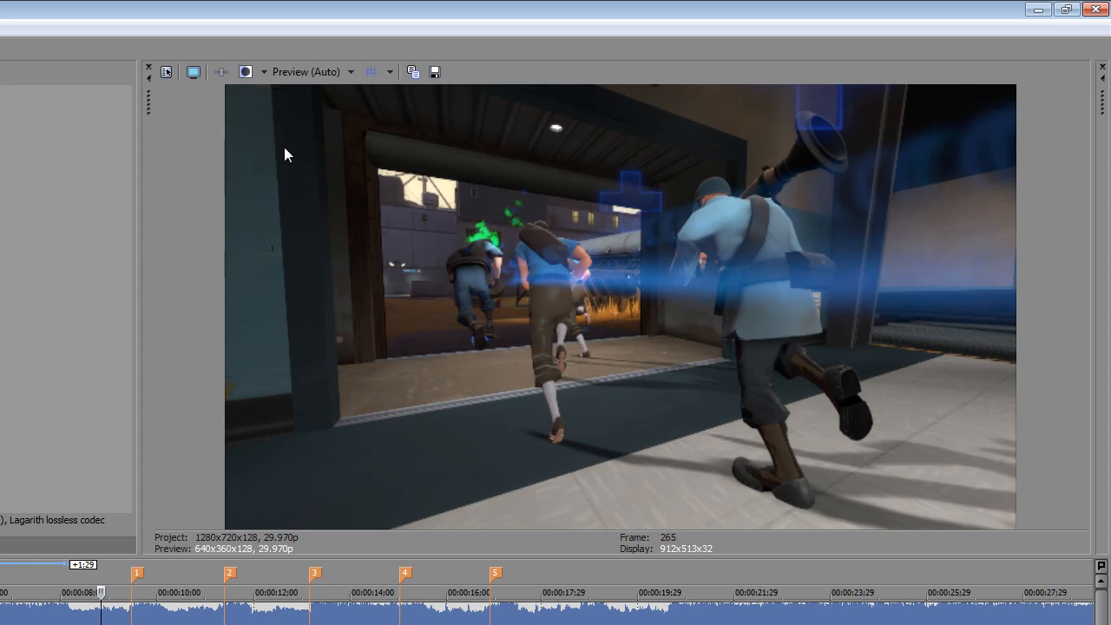
left_click(312, 73)
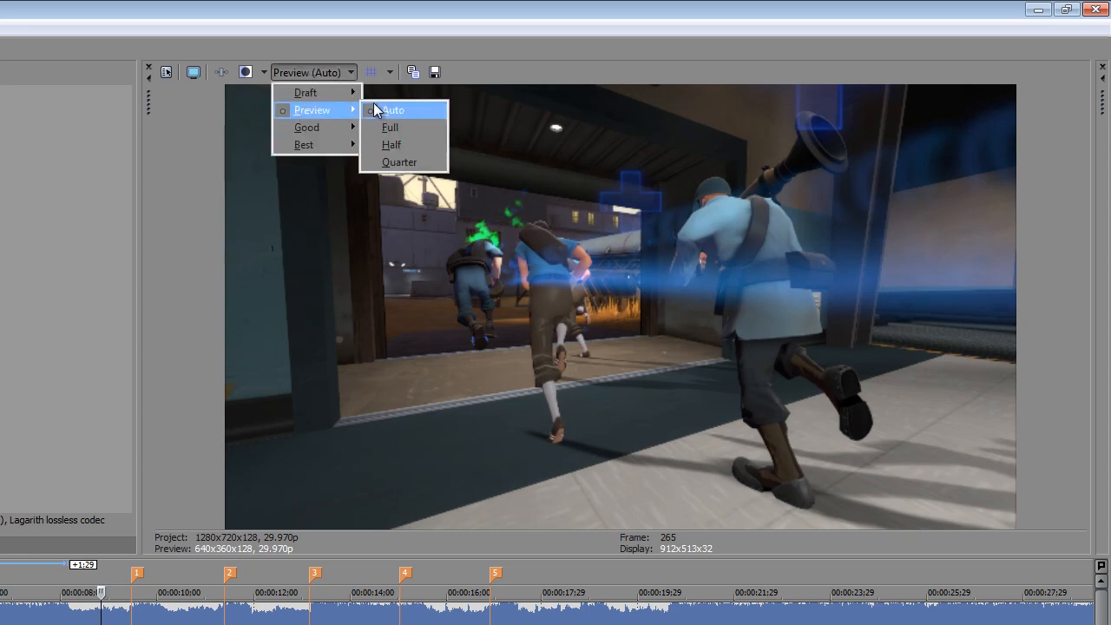
mouse_move(400, 163)
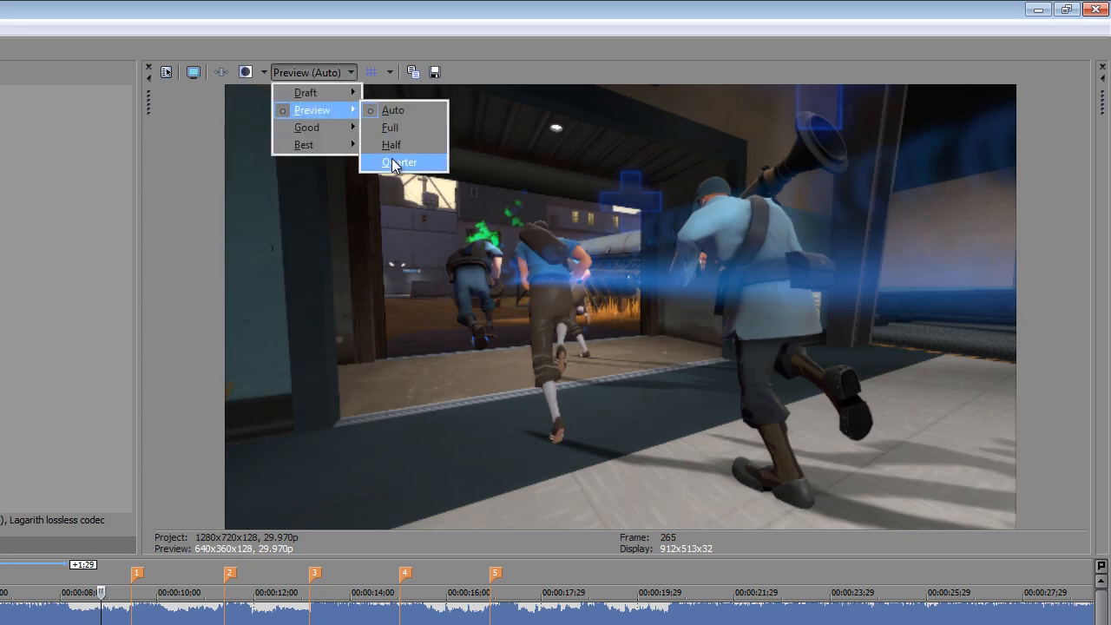
mouse_move(390, 146)
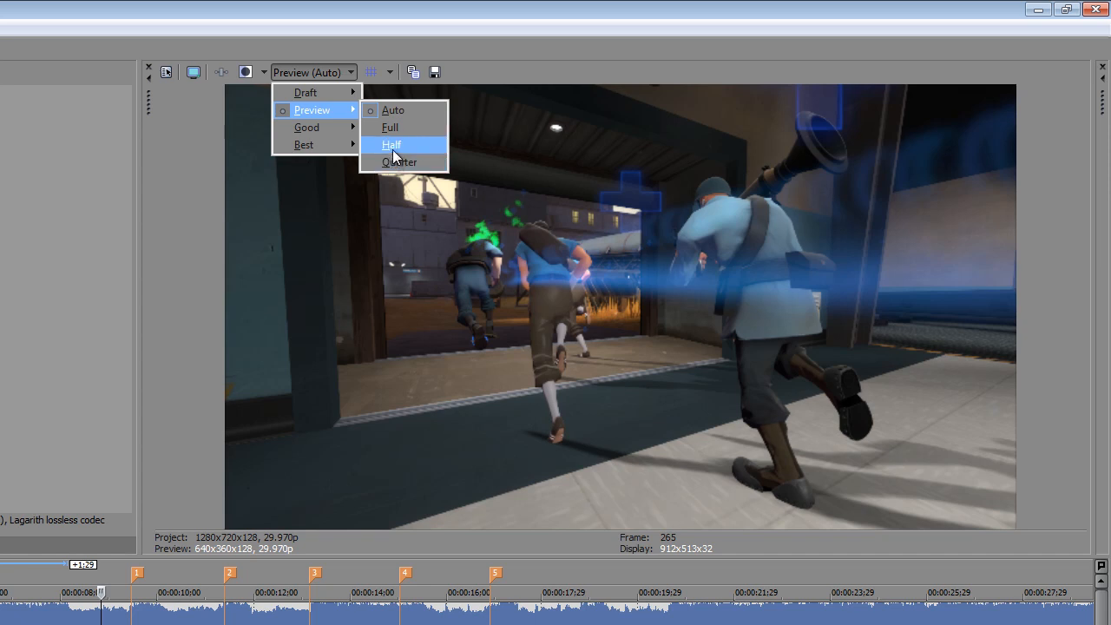